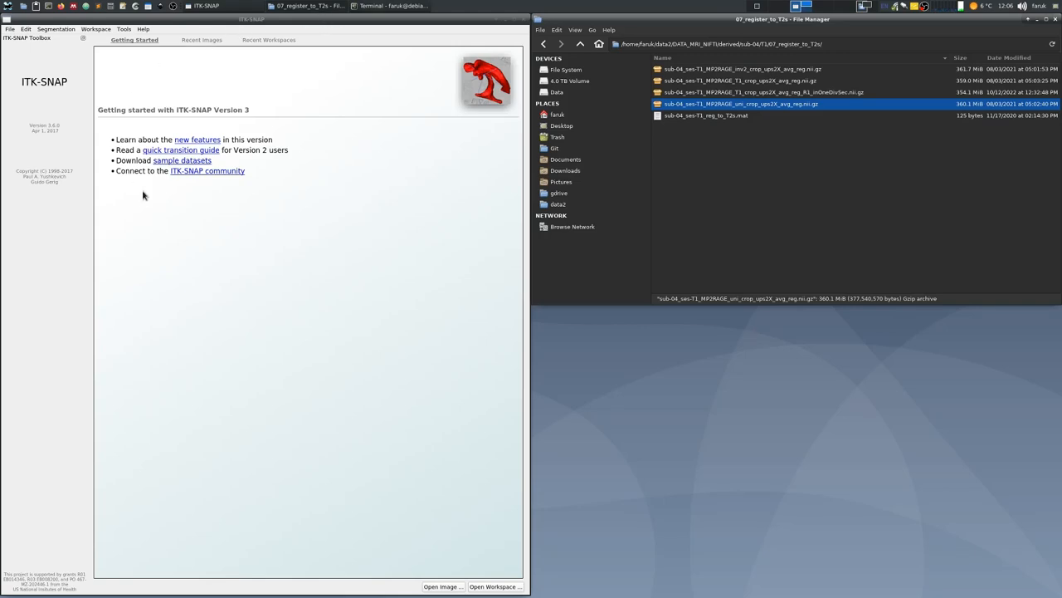
{"action": "mouse_move", "coordinate": [365, 253]}
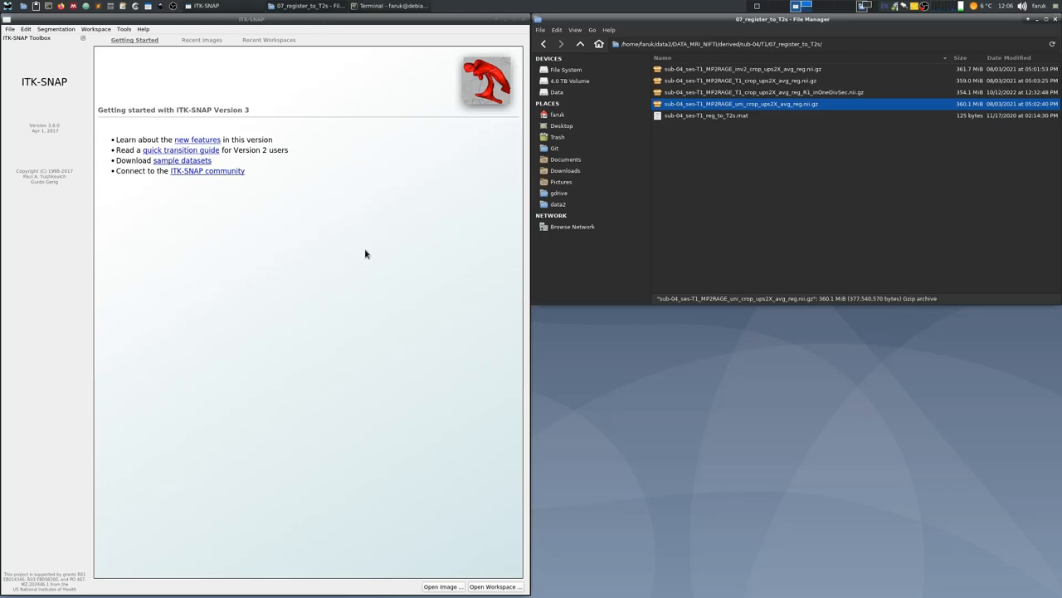
Step: Pick the MP2RAGE .nii.gz scan in the file manager to load it into ITK-SNAP
{"action": "left_click", "coordinate": [772, 133]}
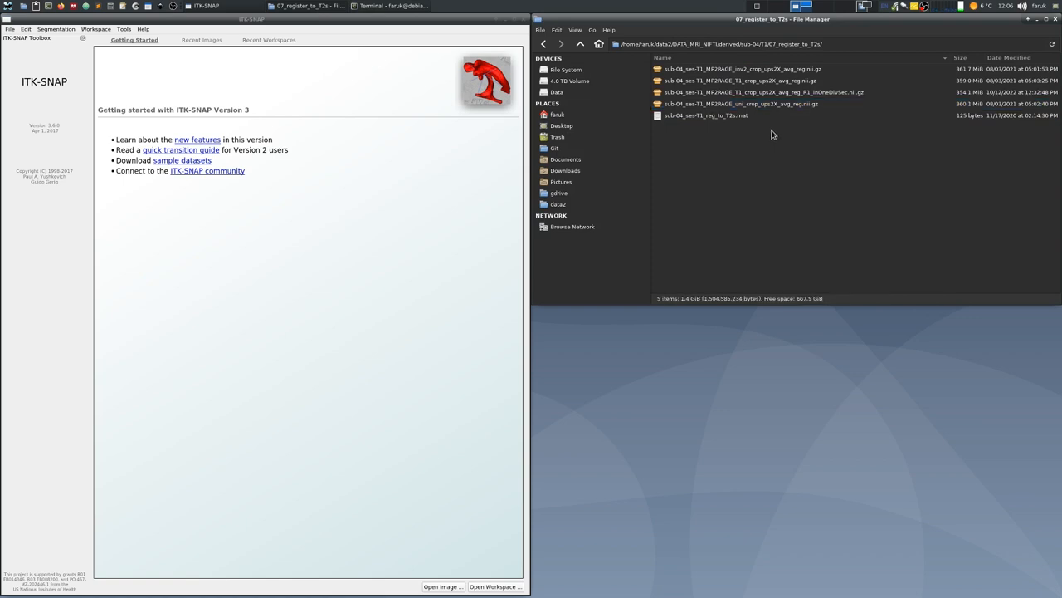
{"action": "left_click", "coordinate": [739, 103]}
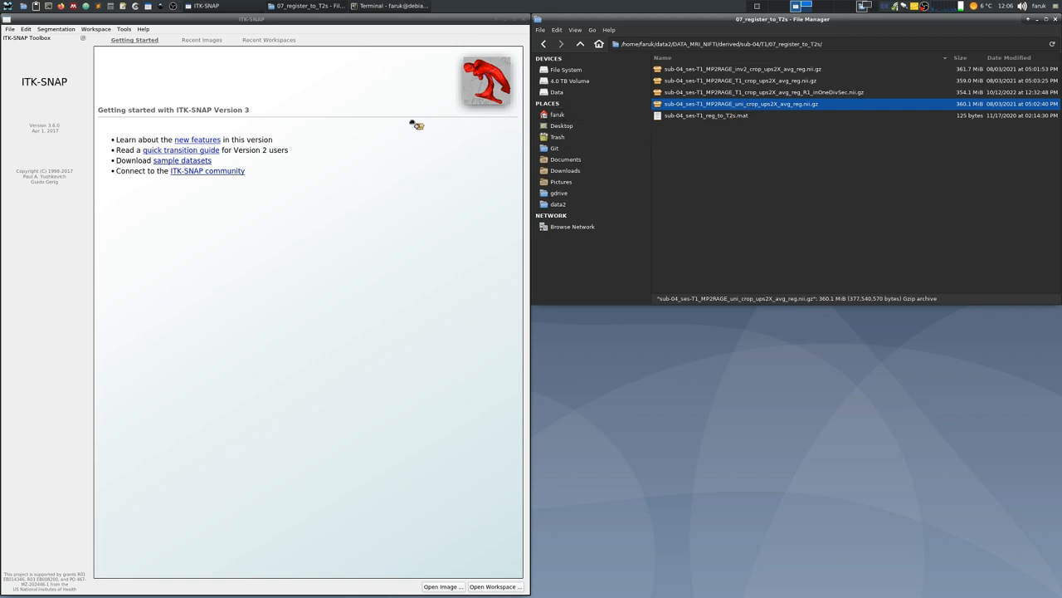
{"action": "mouse_move", "coordinate": [375, 143]}
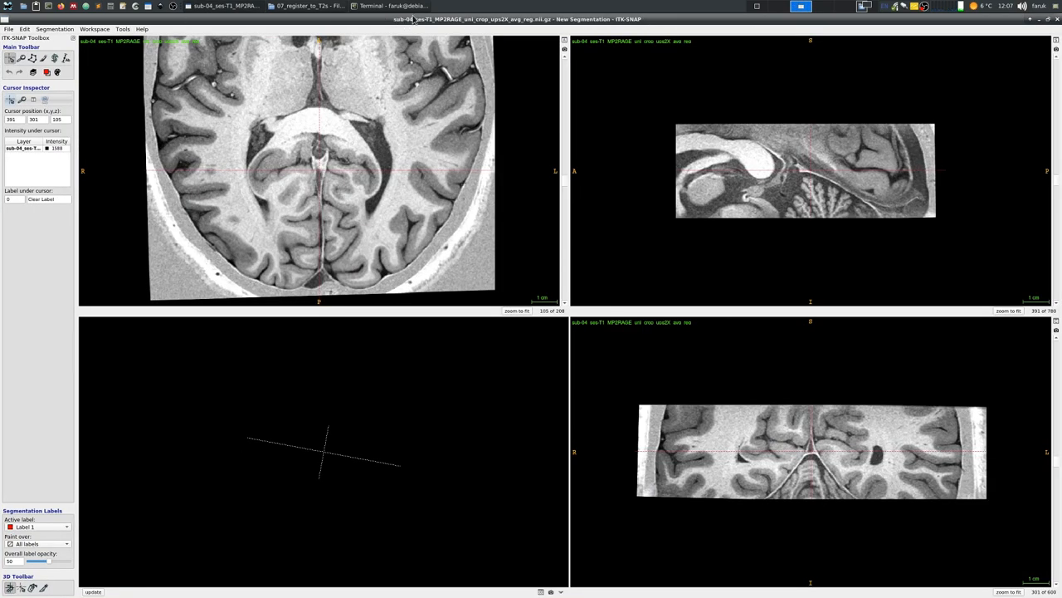
{"action": "mouse_move", "coordinate": [356, 186]}
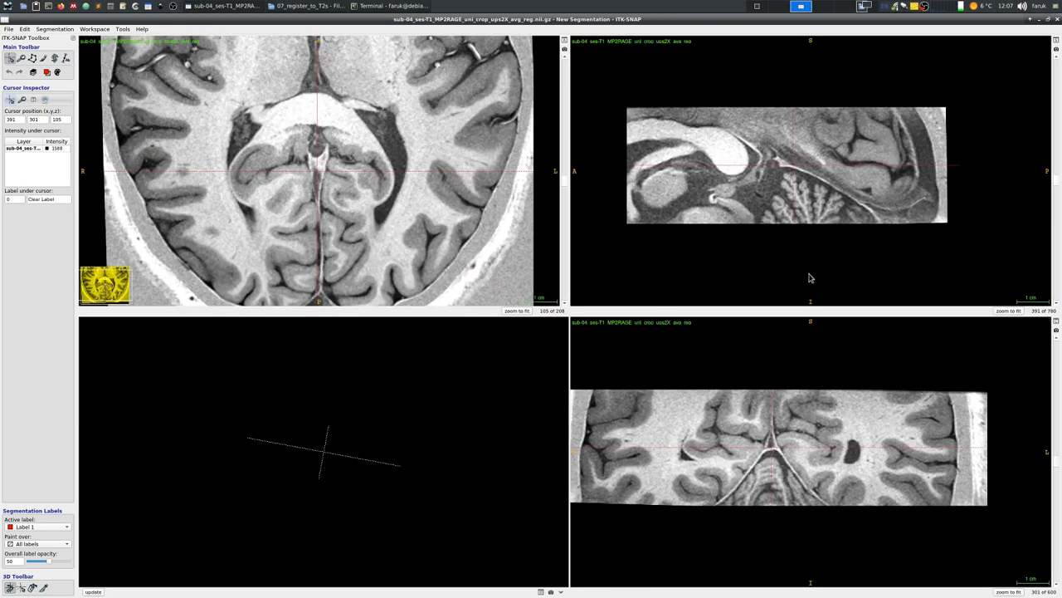
Step: Place the crosshair on the thalamus in the sagittal slice and zoom in around it
{"action": "left_click", "coordinate": [787, 206]}
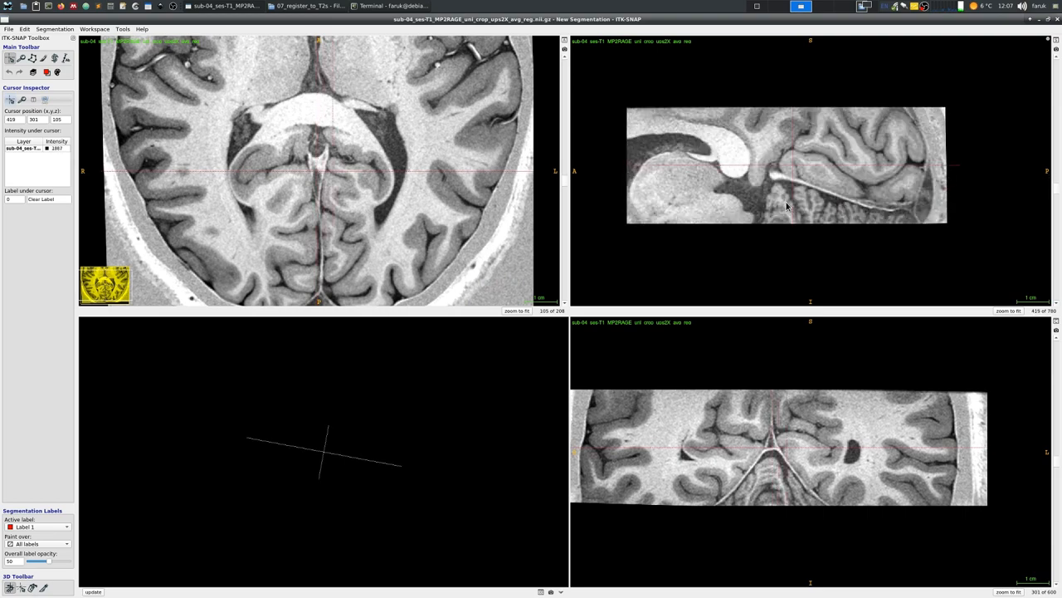
{"action": "left_click", "coordinate": [786, 205]}
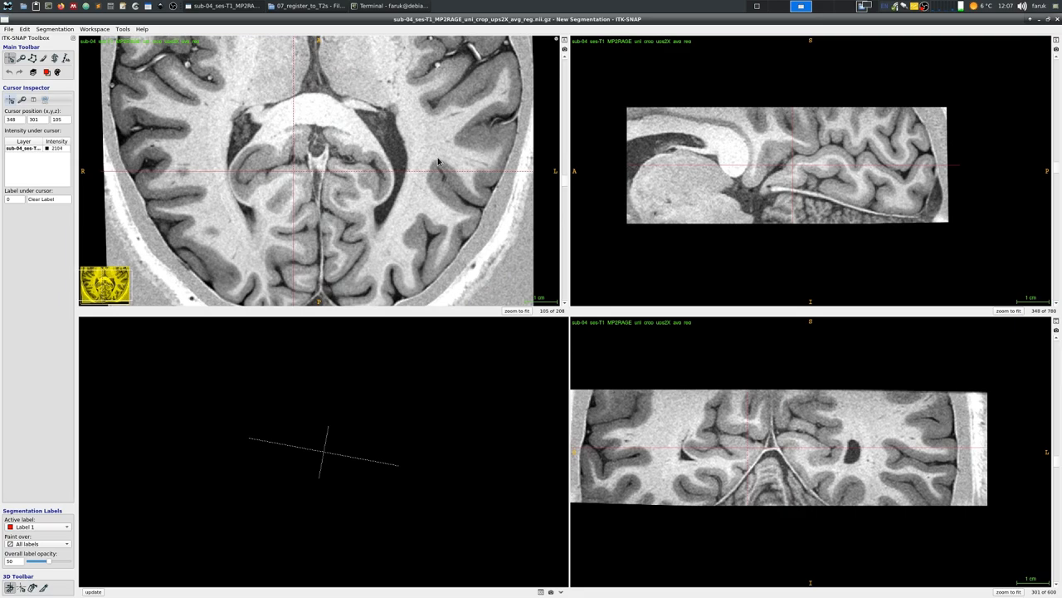
{"action": "scroll", "scroll_direction": "up", "scroll_amount": 3}
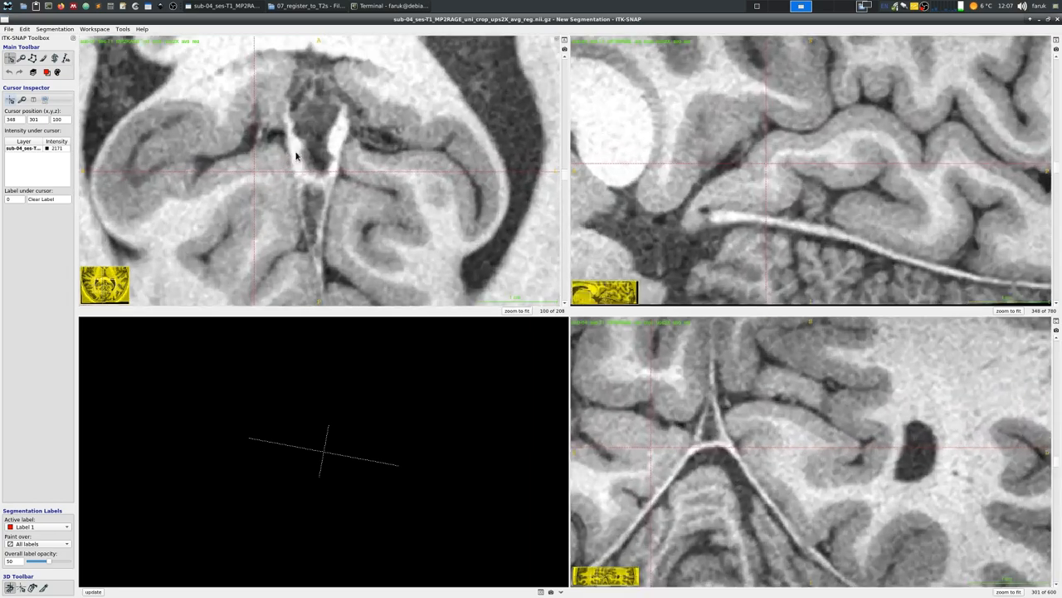
{"action": "scroll", "scroll_direction": "up", "scroll_amount": 3}
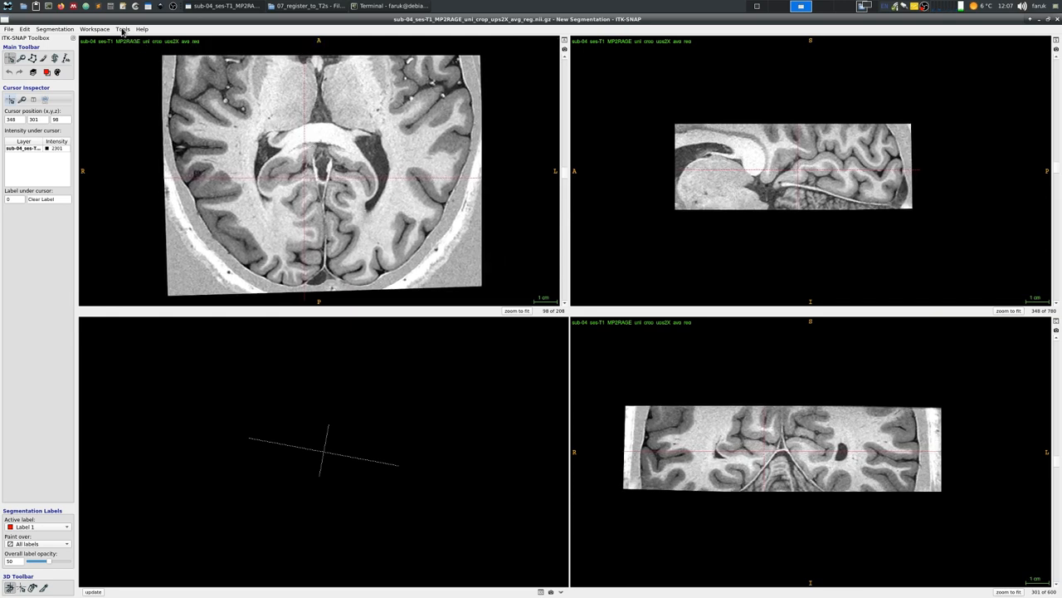
Step: In Contrast Adjustment, set the minimum intensity near 1131 via the dark-end control point
{"action": "left_click", "coordinate": [122, 28]}
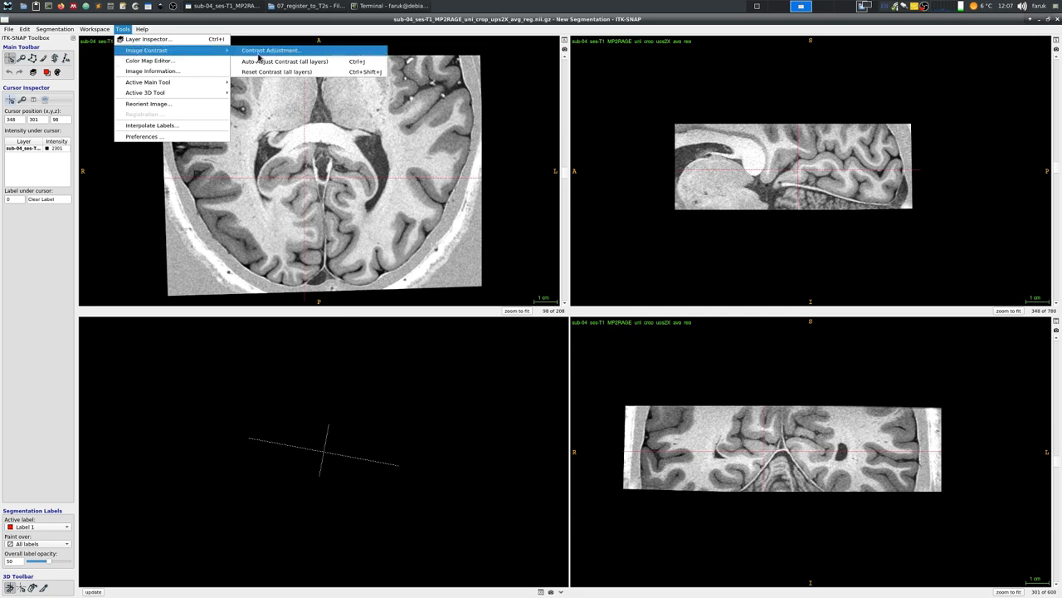
{"action": "left_click", "coordinate": [271, 50]}
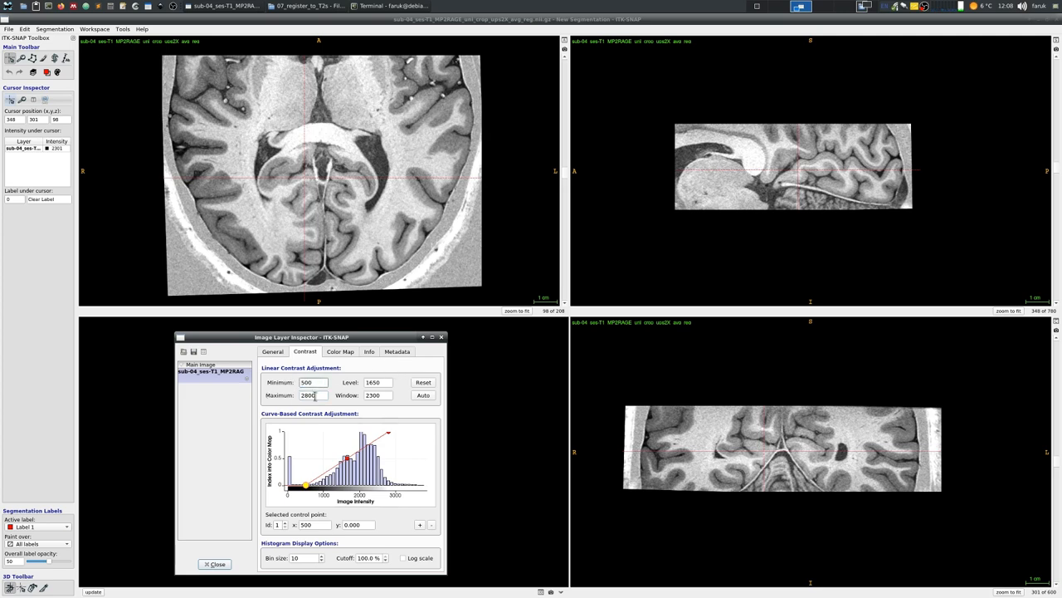
{"action": "triple_click", "coordinate": [314, 395]}
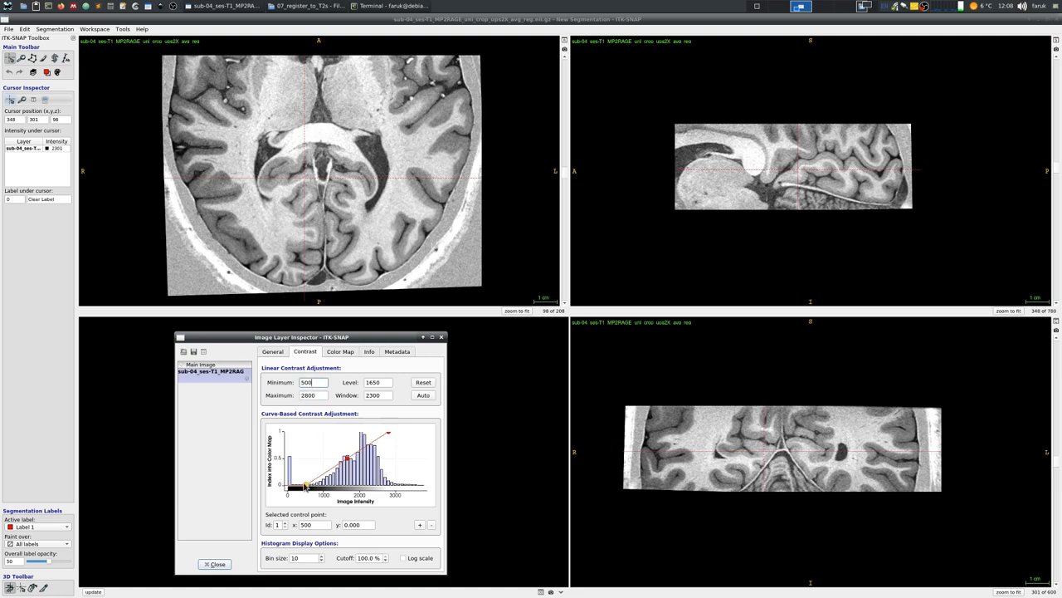
{"action": "left_click_drag", "start_coordinate": [307, 486], "coordinate": [346, 486]}
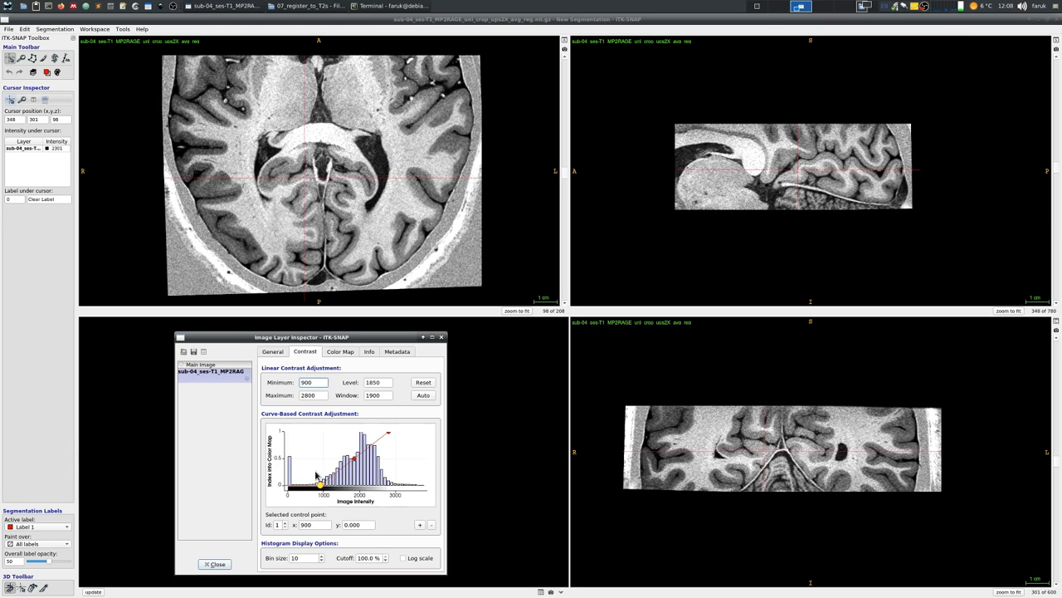
{"action": "left_click_drag", "start_coordinate": [319, 481], "coordinate": [306, 483]}
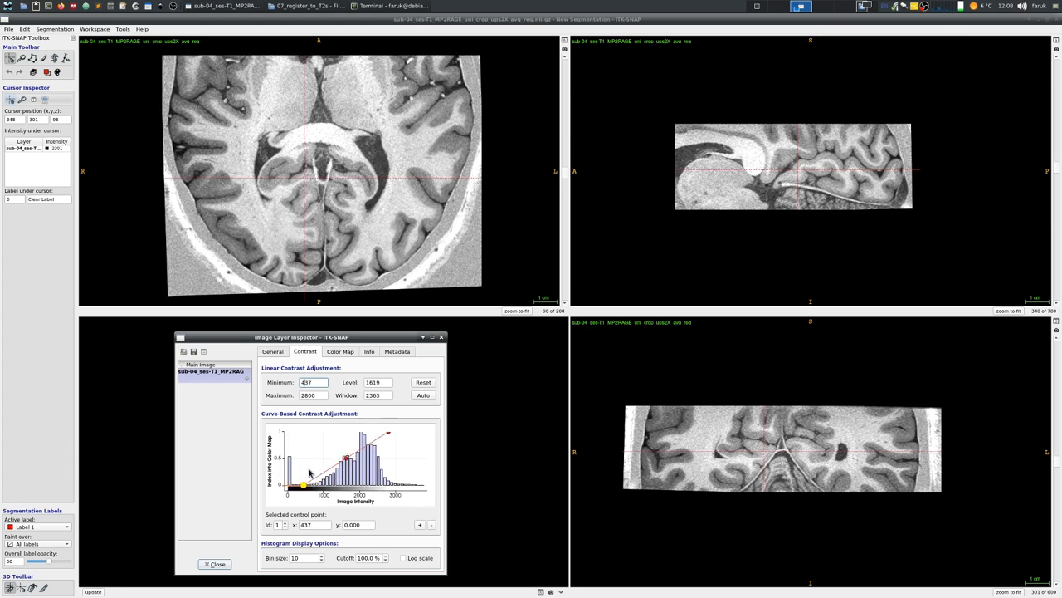
Step: Pull the bright-end control point so the maximum sits at about 2958, steepening contrast
{"action": "left_click_drag", "start_coordinate": [316, 478], "coordinate": [388, 438]}
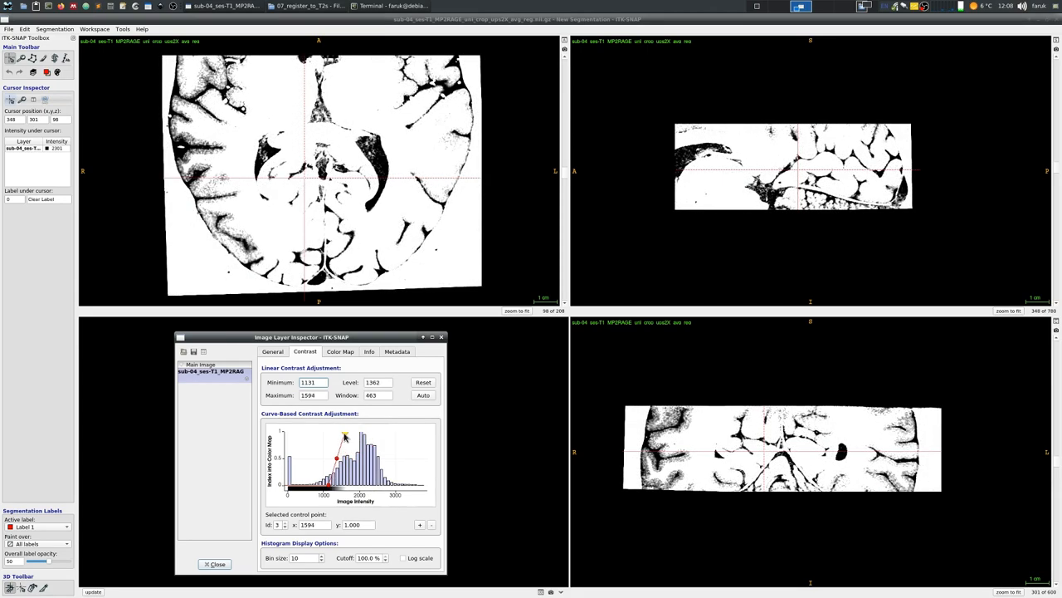
{"action": "left_click_drag", "start_coordinate": [336, 458], "coordinate": [367, 438]}
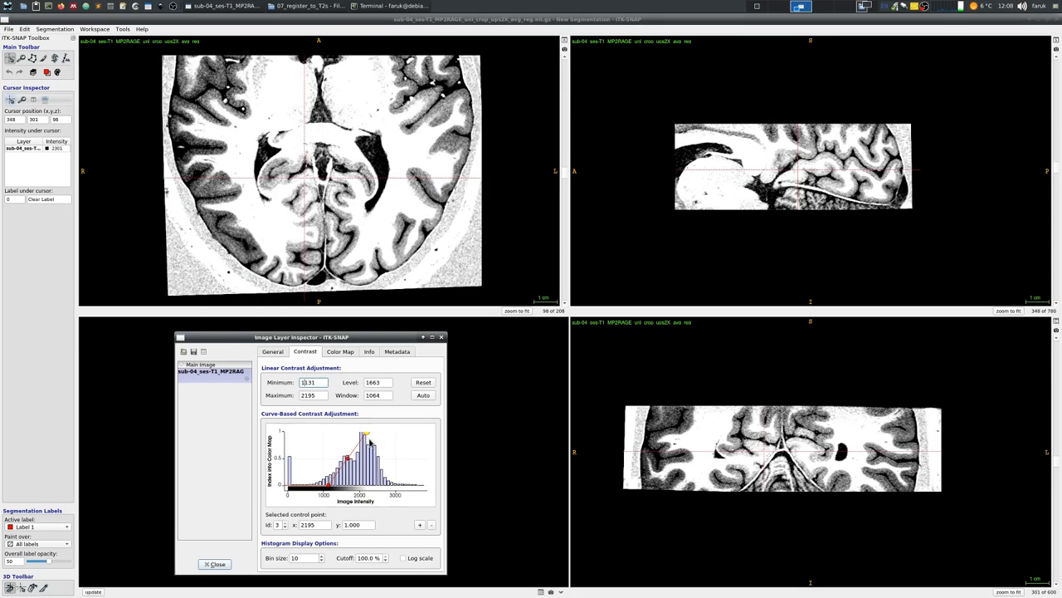
{"action": "left_click_drag", "start_coordinate": [368, 438], "coordinate": [389, 435]}
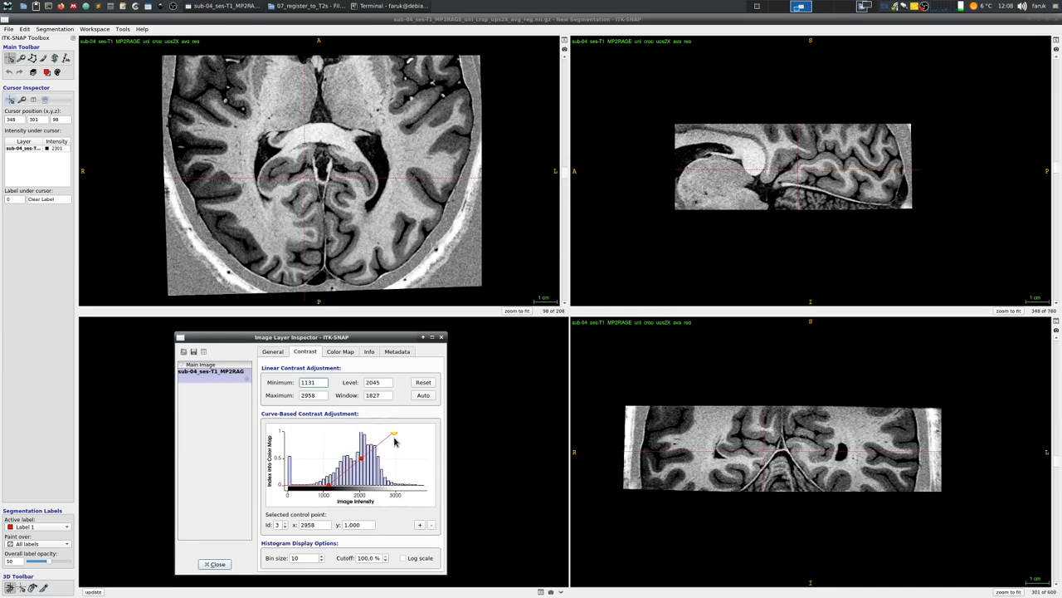
{"action": "left_click", "coordinate": [313, 382]}
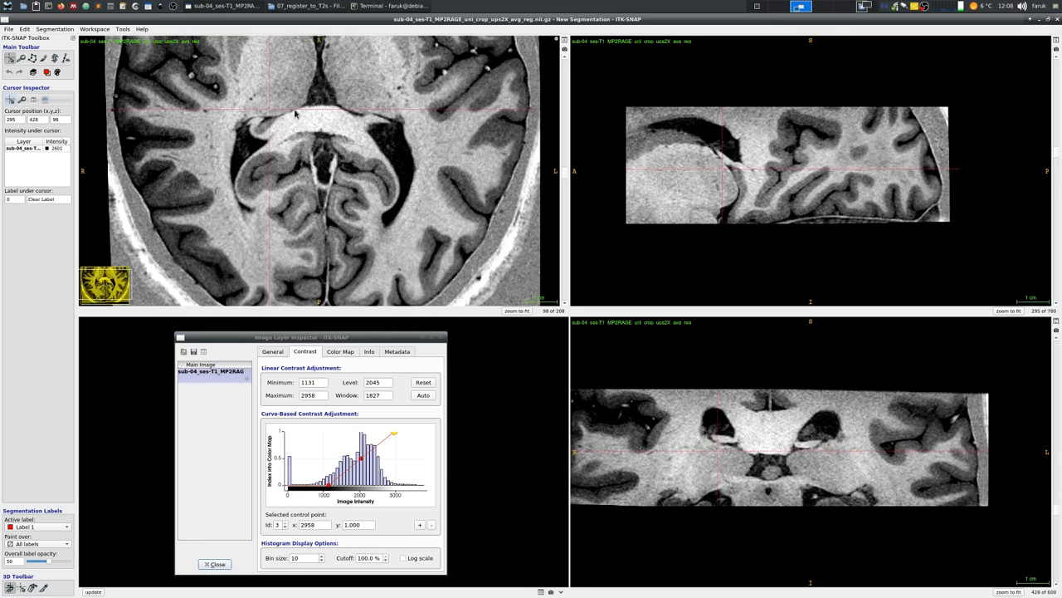
Step: Scroll through slices, then narrow the contrast curve to roughly 1420–2530
{"action": "scroll", "scroll_direction": "down", "scroll_amount": 3}
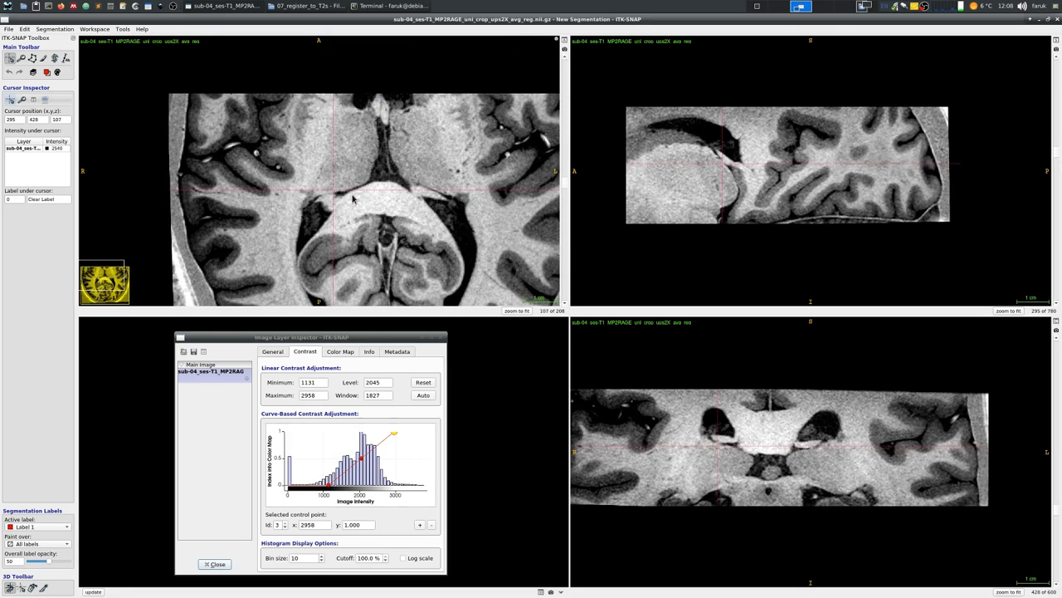
{"action": "scroll", "scroll_direction": "down", "scroll_amount": 3}
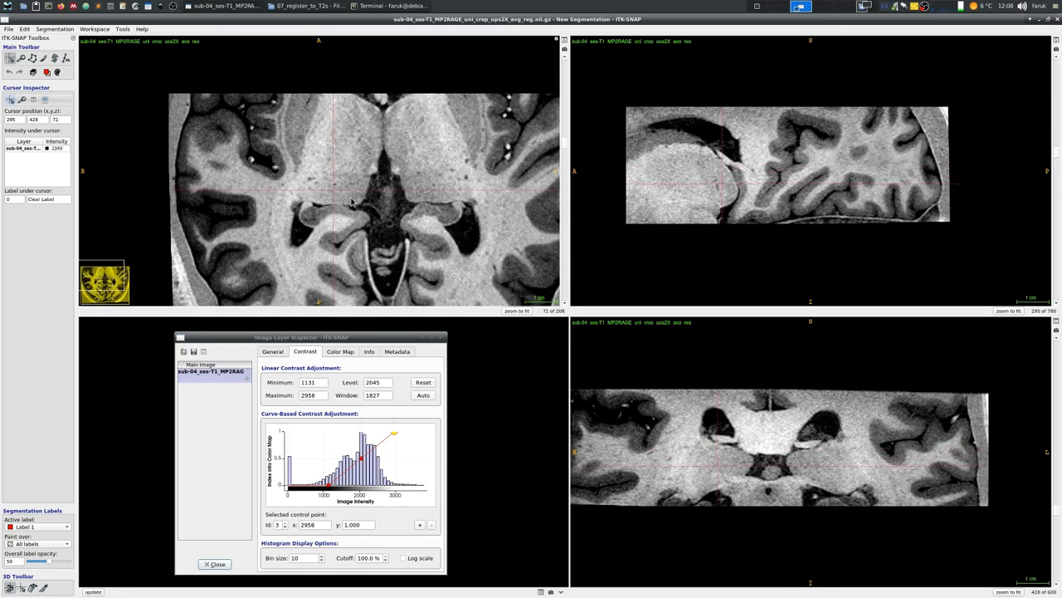
{"action": "scroll", "scroll_direction": "down", "scroll_amount": 3}
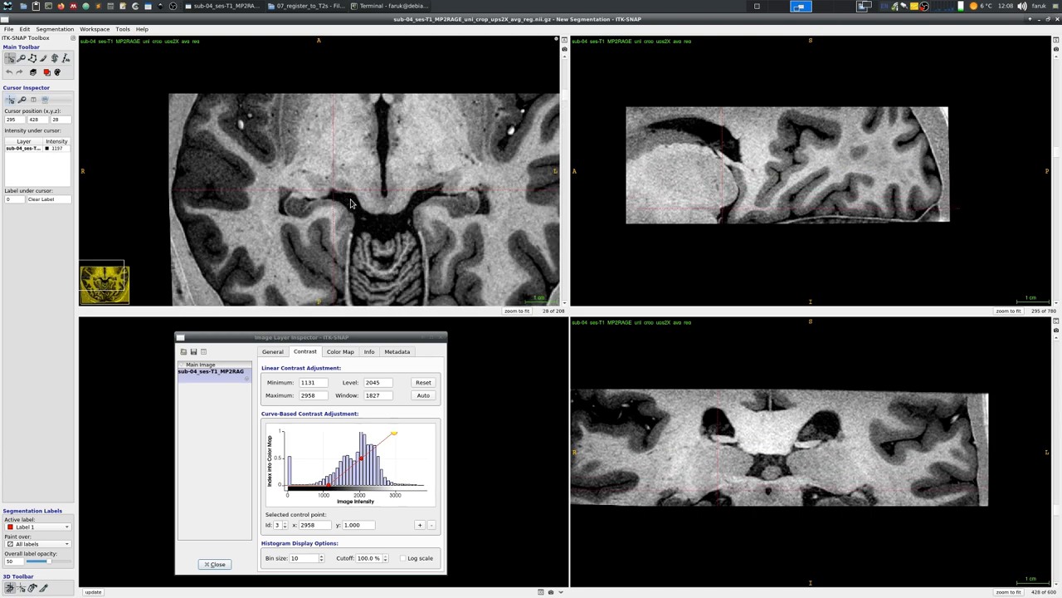
{"action": "scroll", "scroll_direction": "down", "scroll_amount": 3}
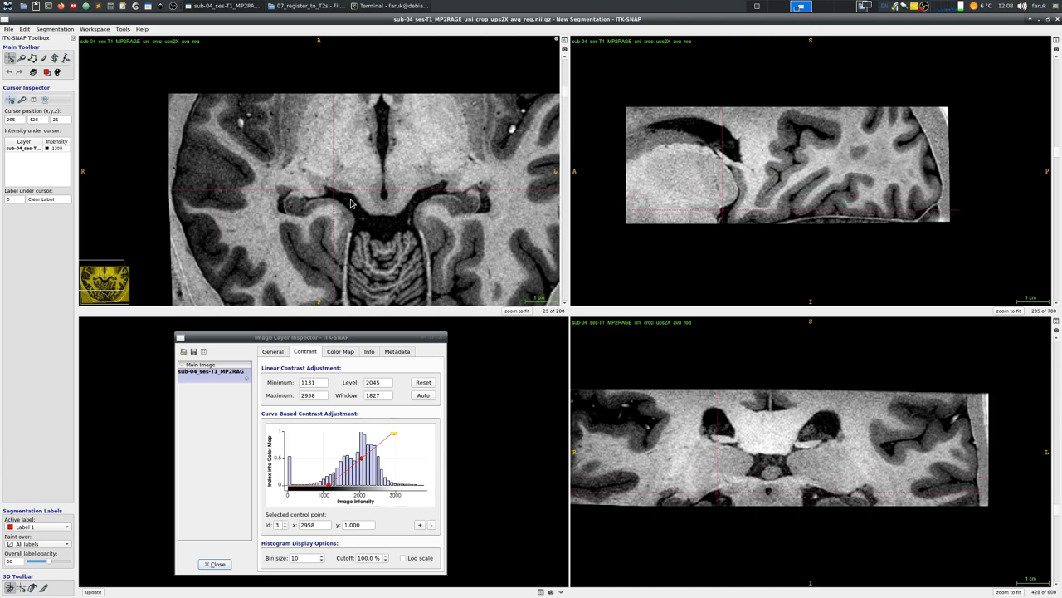
{"action": "scroll", "scroll_direction": "down", "scroll_amount": 3}
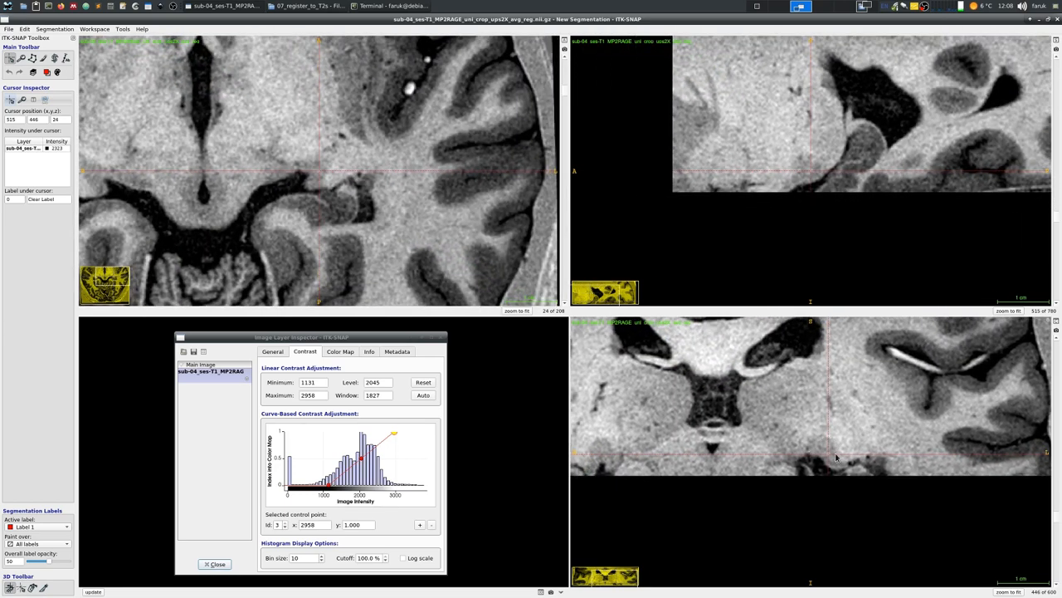
{"action": "mouse_move", "coordinate": [657, 183]}
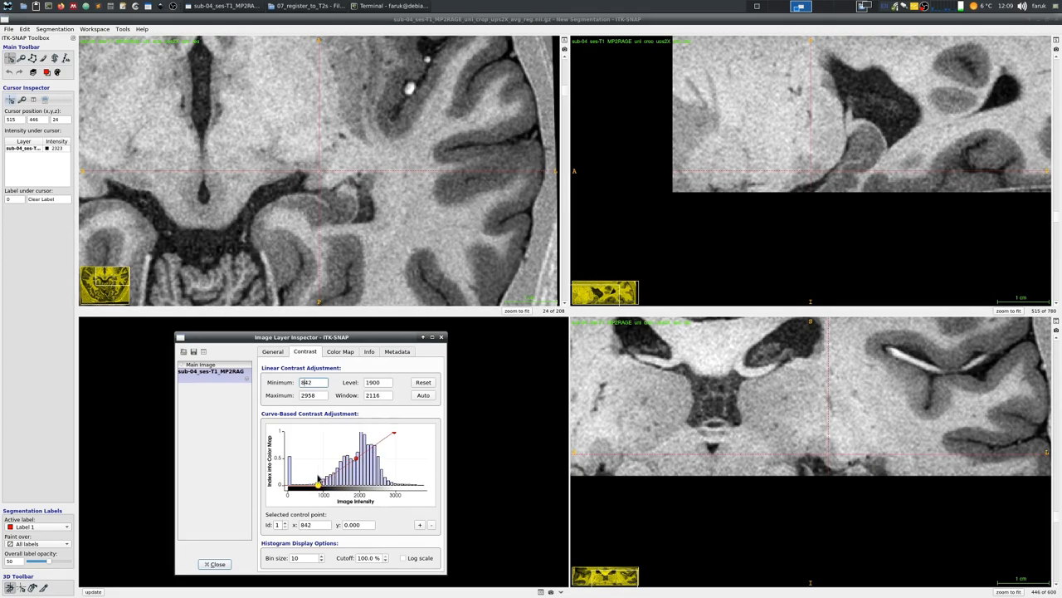
{"action": "left_click_drag", "start_coordinate": [318, 485], "coordinate": [329, 484]}
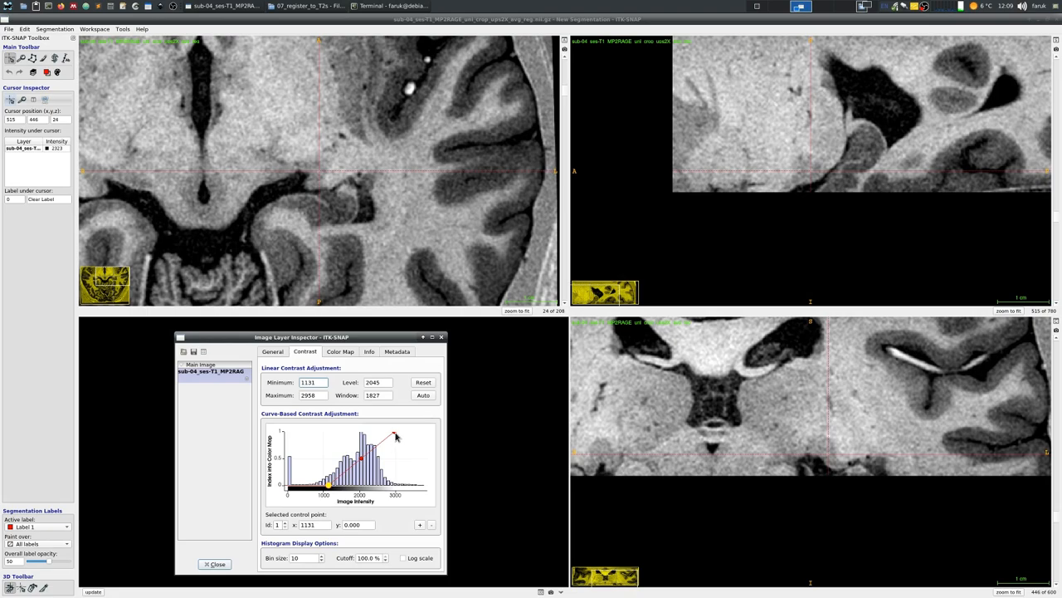
{"action": "left_click_drag", "start_coordinate": [396, 435], "coordinate": [355, 433]}
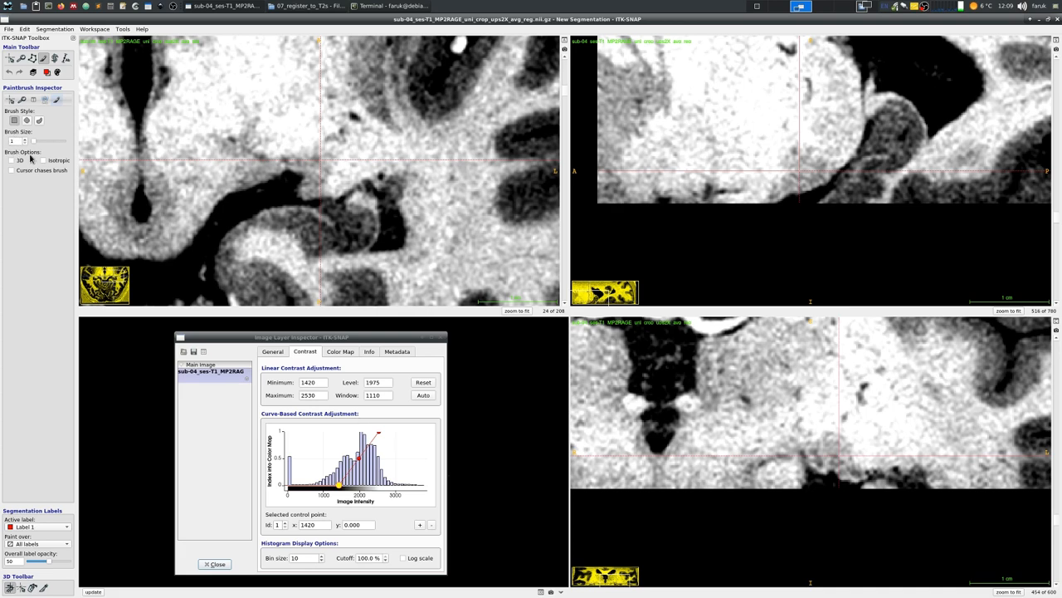
{"action": "mouse_move", "coordinate": [395, 191]}
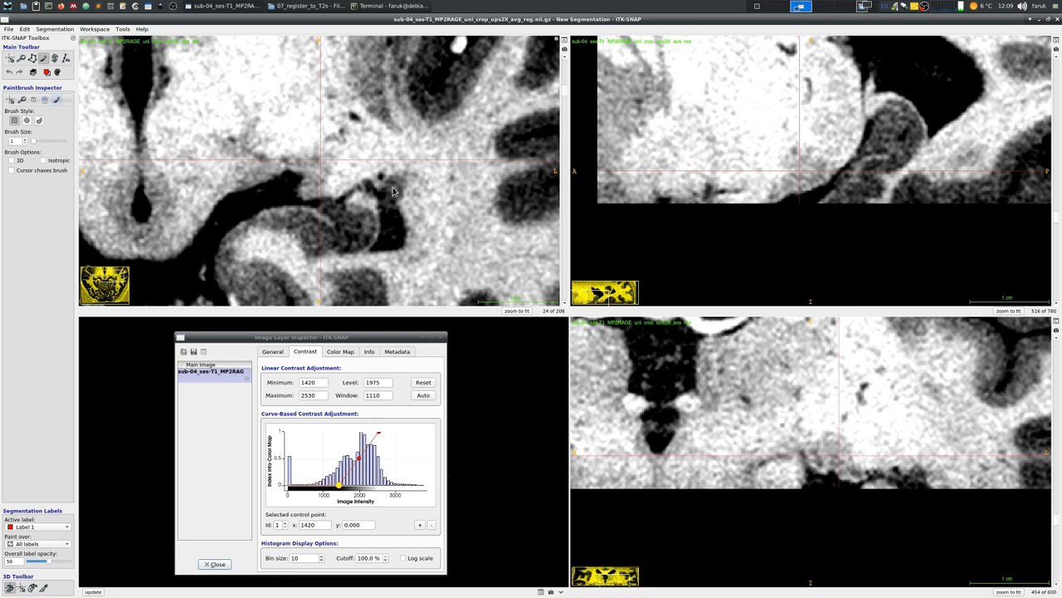
{"action": "mouse_move", "coordinate": [407, 101]}
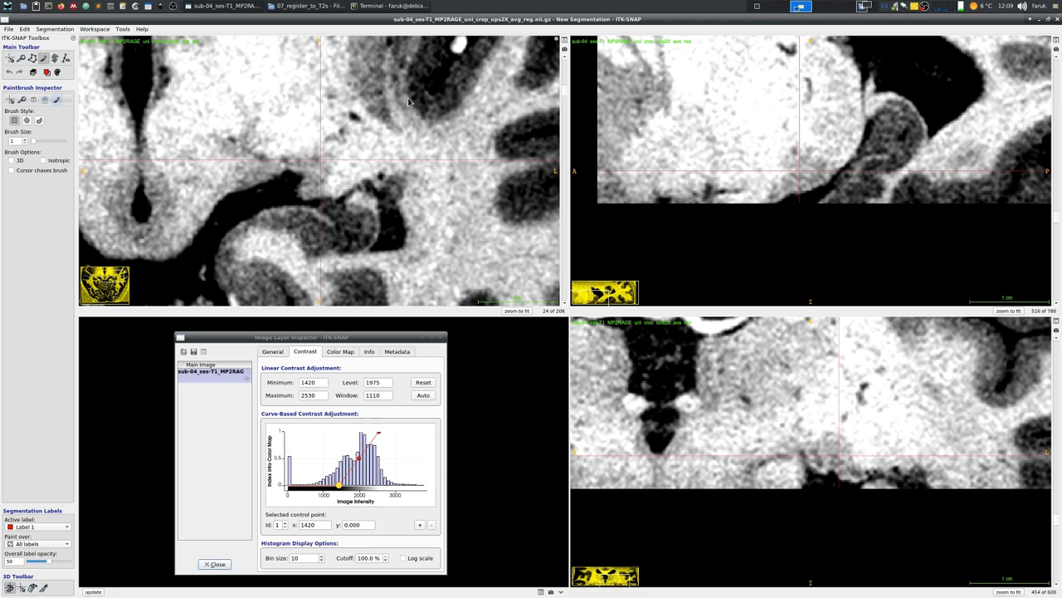
{"action": "mouse_move", "coordinate": [413, 110]}
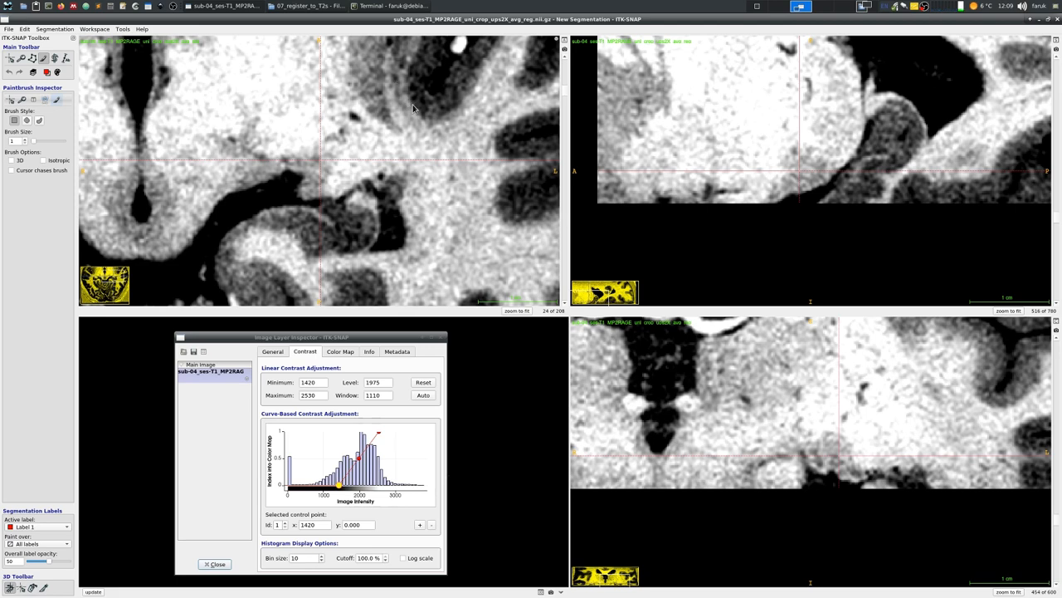
{"action": "mouse_move", "coordinate": [292, 173]}
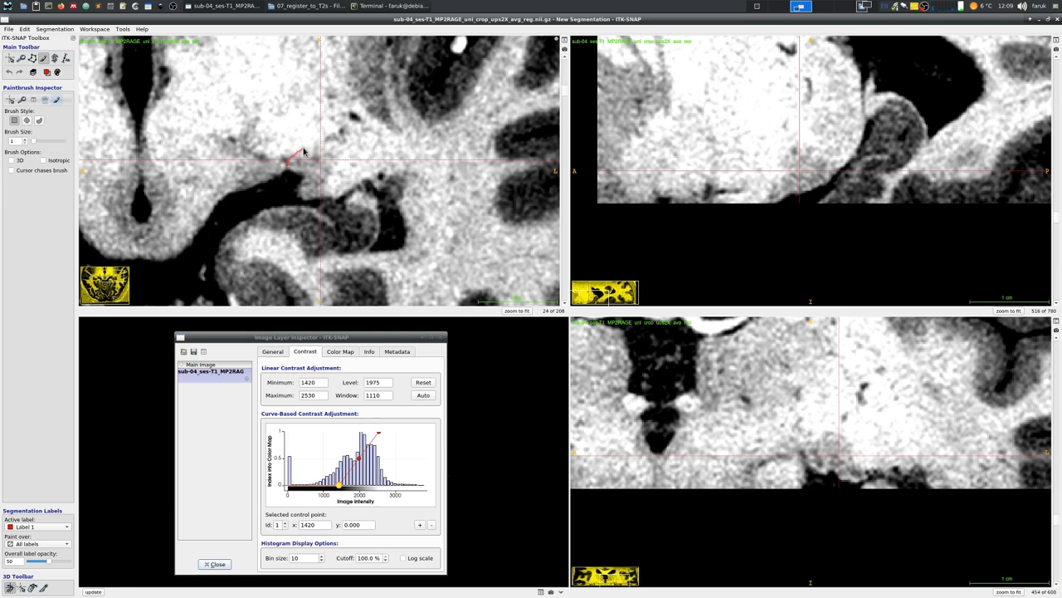
Step: Paint the first strokes of a red outline around the lateral geniculate nucleus on the coronal slice
{"action": "left_click_drag", "start_coordinate": [297, 153], "coordinate": [329, 180]}
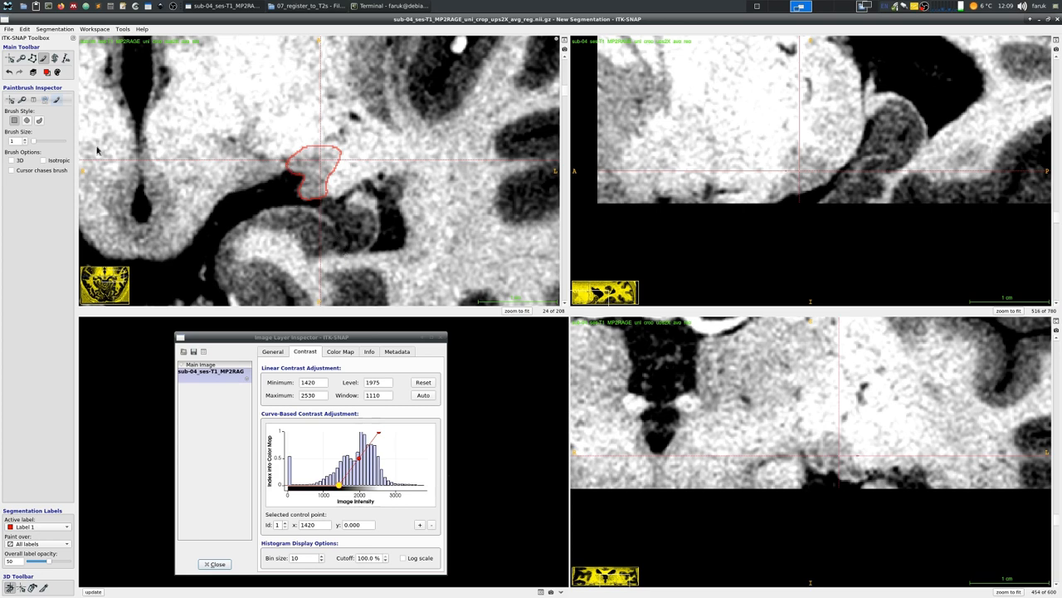
{"action": "left_click_drag", "start_coordinate": [25, 561], "coordinate": [60, 561]}
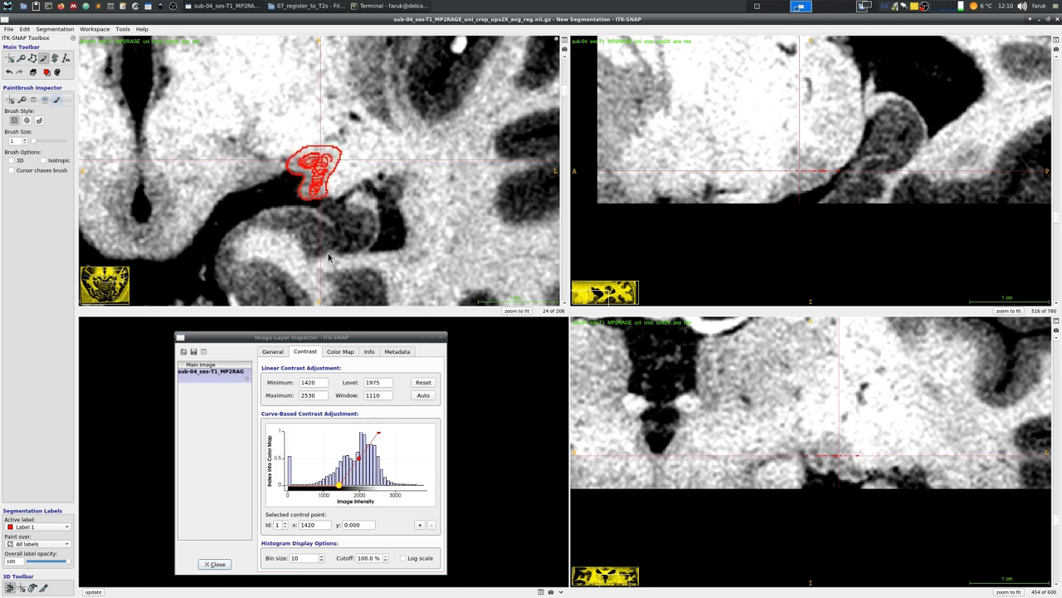
{"action": "mouse_move", "coordinate": [382, 296]}
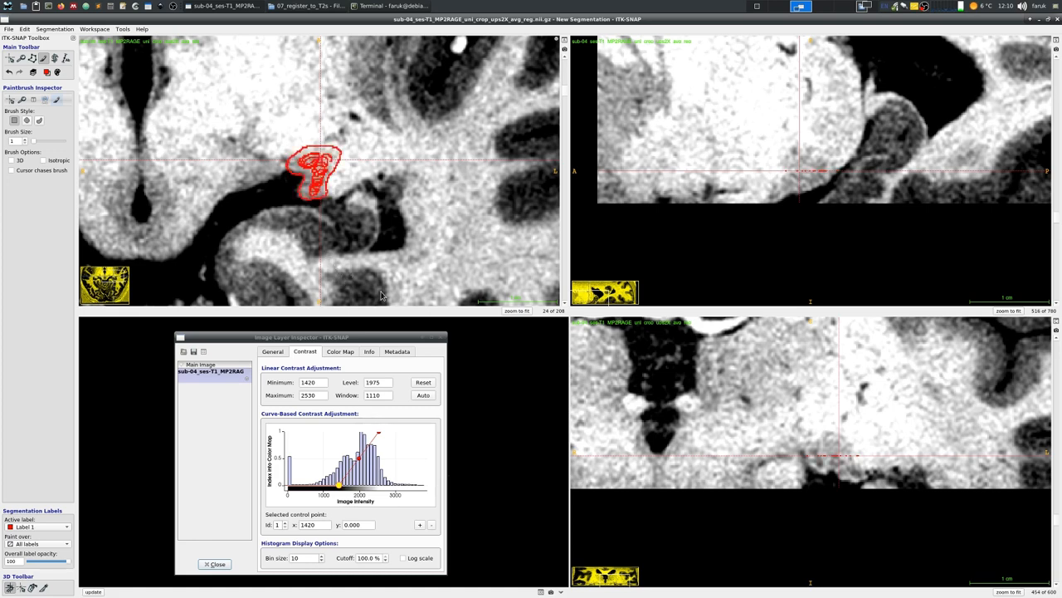
Step: Close the Image Layer Inspector, enlarge the brush and fade the label opacity, then restore it
{"action": "left_click", "coordinate": [214, 565]}
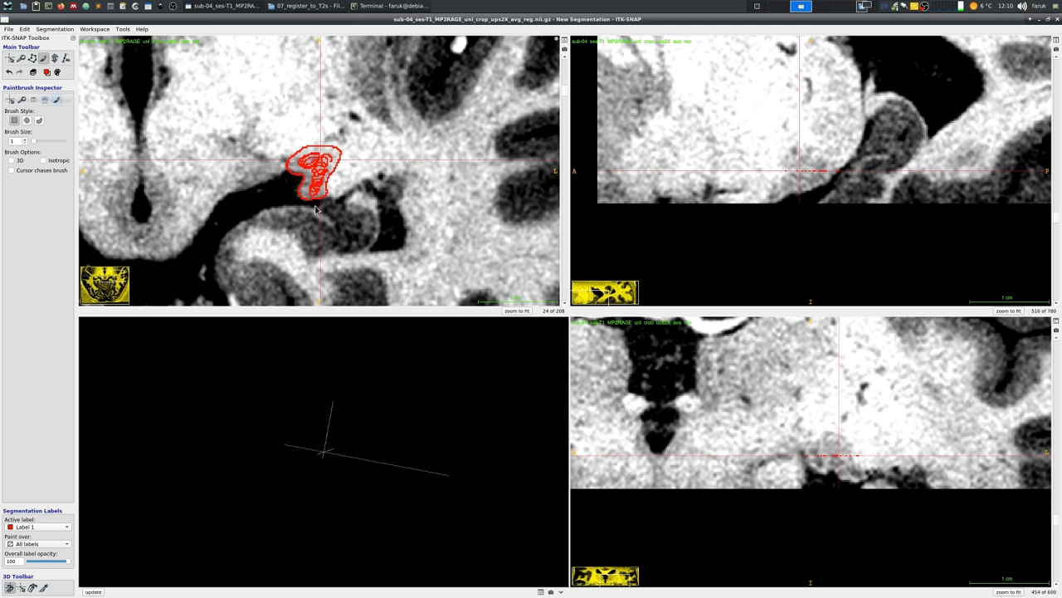
{"action": "mouse_move", "coordinate": [35, 145]}
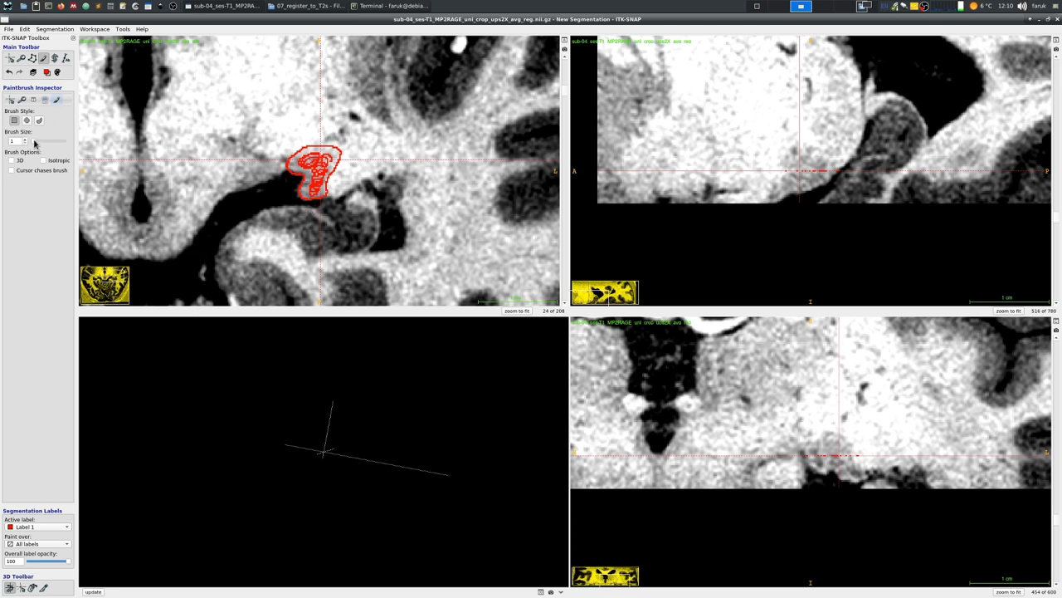
{"action": "left_click_drag", "start_coordinate": [30, 141], "coordinate": [63, 141]}
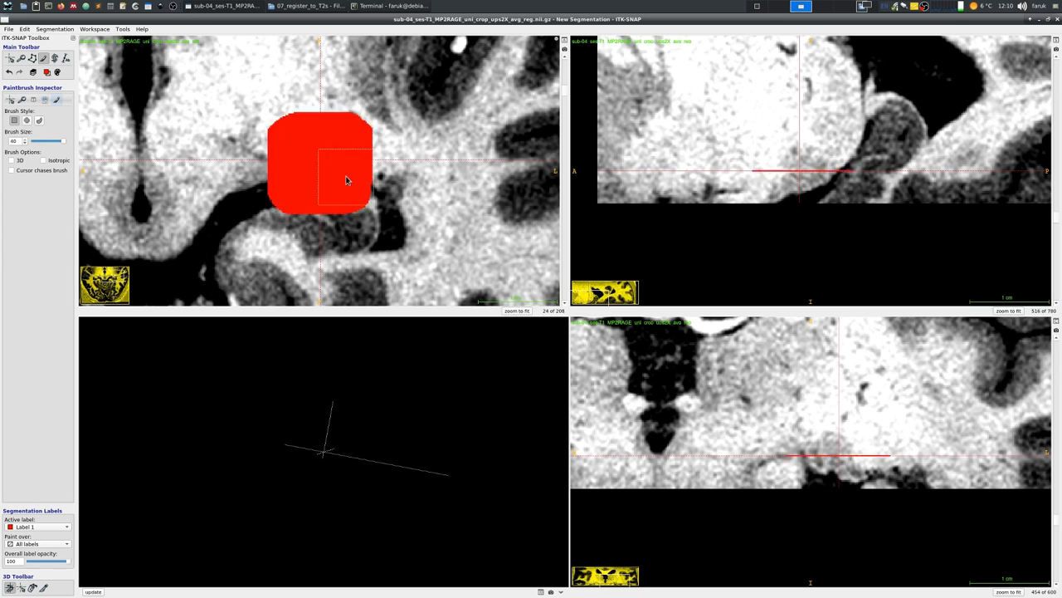
{"action": "left_click_drag", "start_coordinate": [63, 561], "coordinate": [36, 561]}
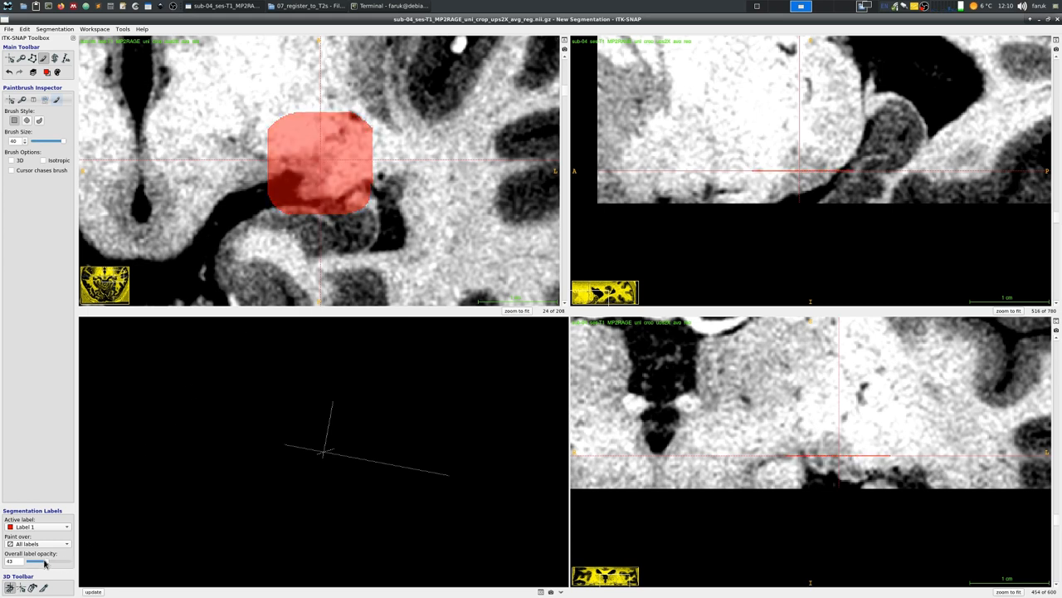
{"action": "left_click_drag", "start_coordinate": [36, 561], "coordinate": [29, 561]}
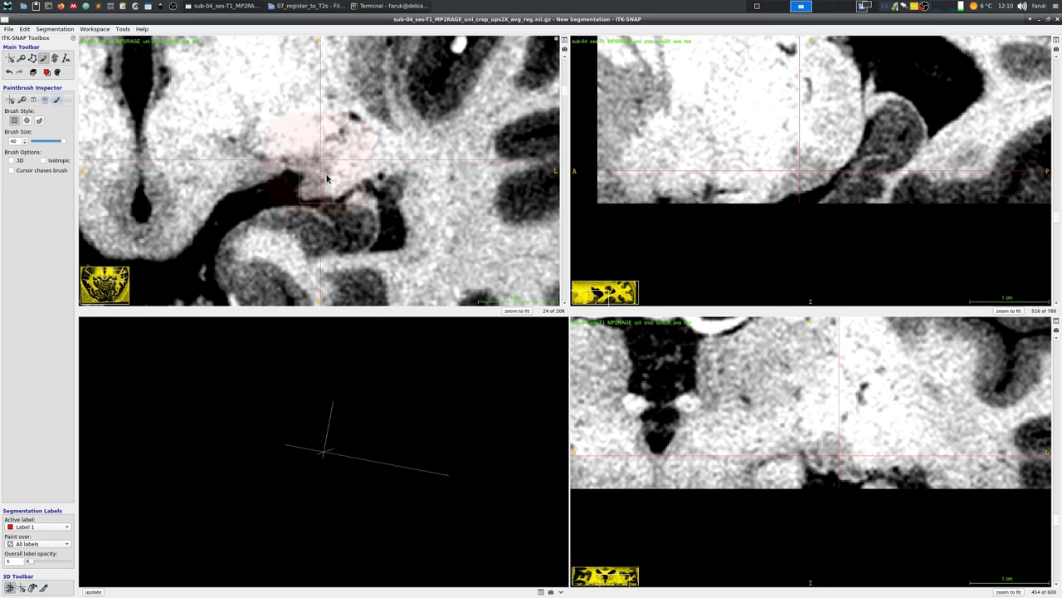
{"action": "left_click", "coordinate": [325, 180]}
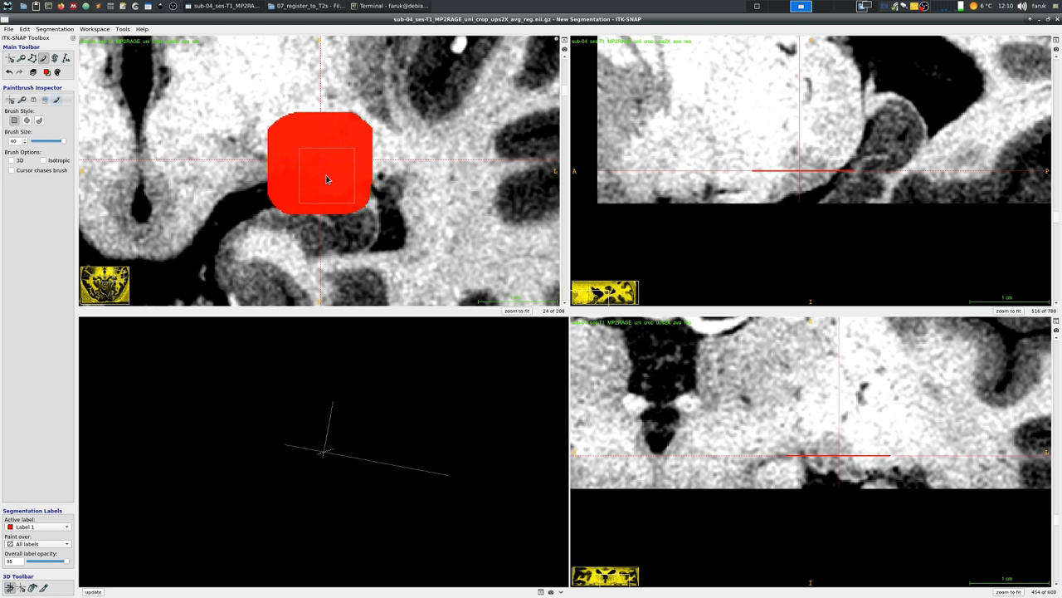
Step: Shrink the brush, paint small test dots below the nucleus and clear them again
{"action": "left_click_drag", "start_coordinate": [50, 561], "coordinate": [14, 561]}
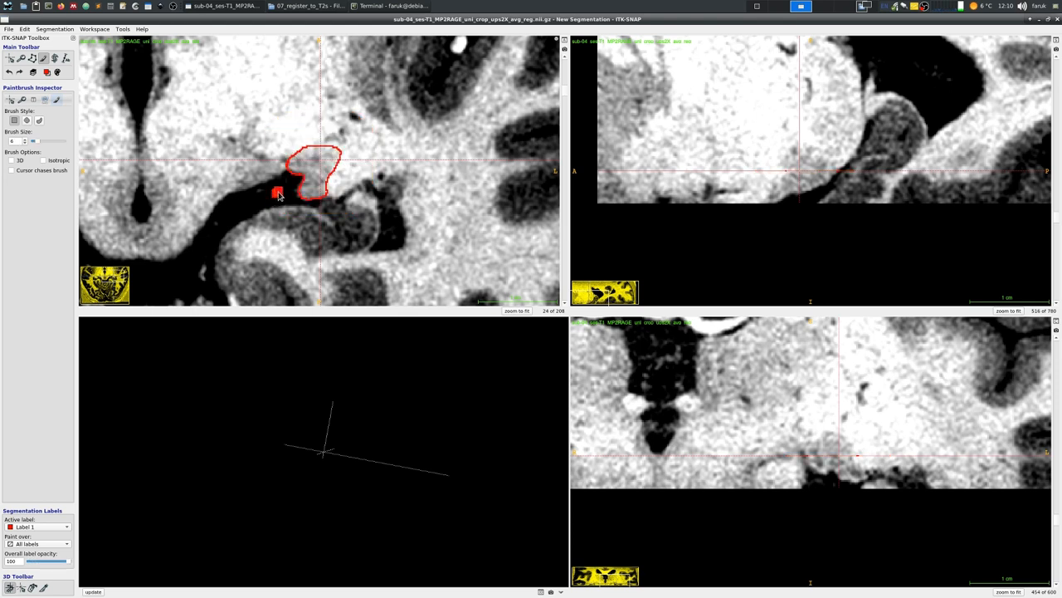
{"action": "left_click", "coordinate": [259, 203]}
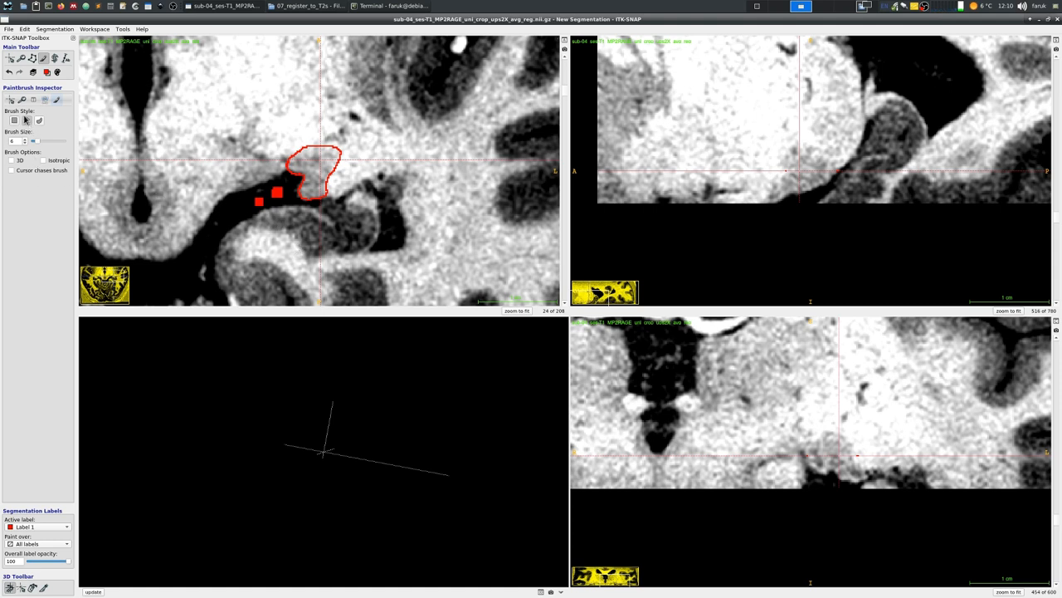
{"action": "mouse_move", "coordinate": [106, 138]}
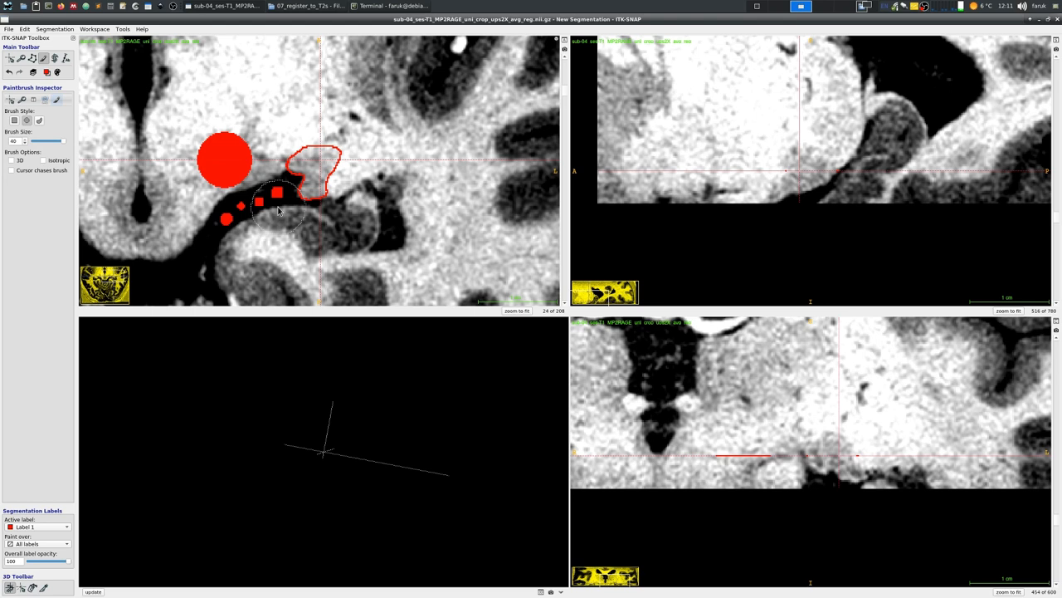
{"action": "left_click", "coordinate": [141, 166]}
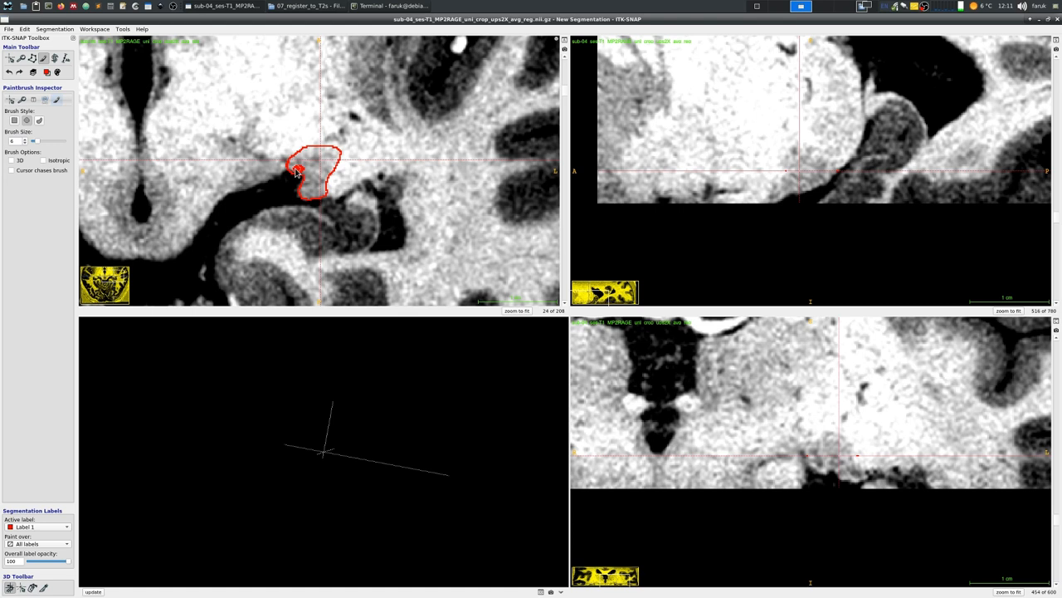
Step: Fill the nucleus outline solid red and rotate its updated 3D render
{"action": "left_click", "coordinate": [300, 169]}
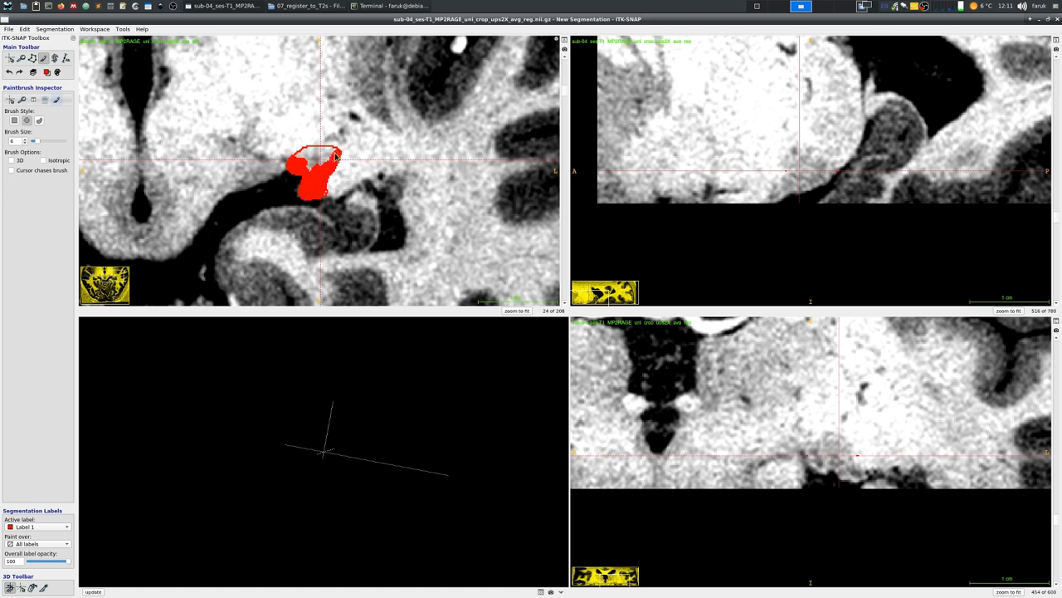
{"action": "left_click", "coordinate": [324, 156]}
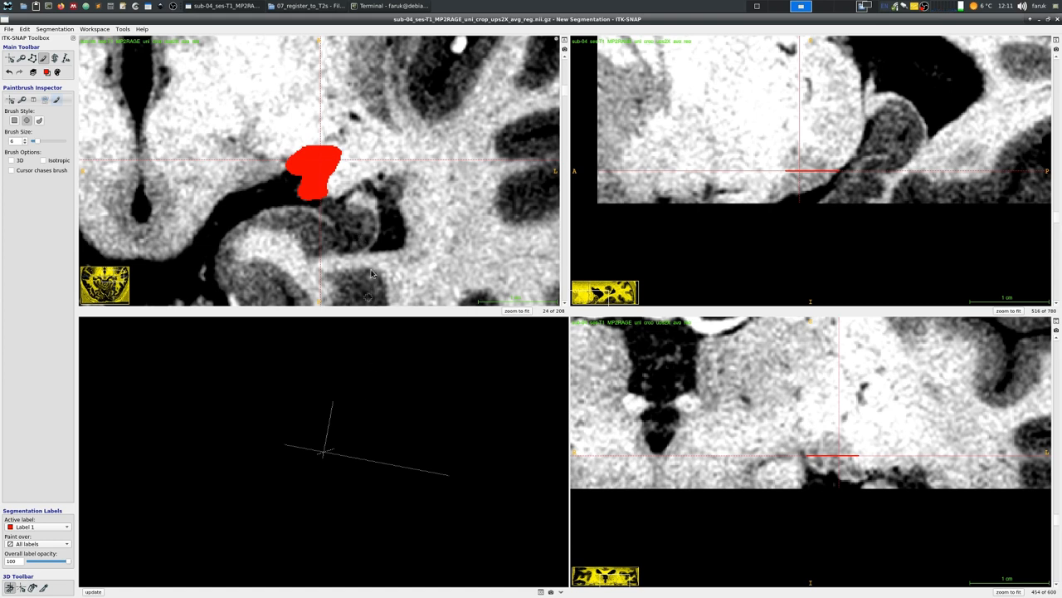
{"action": "mouse_move", "coordinate": [498, 544]}
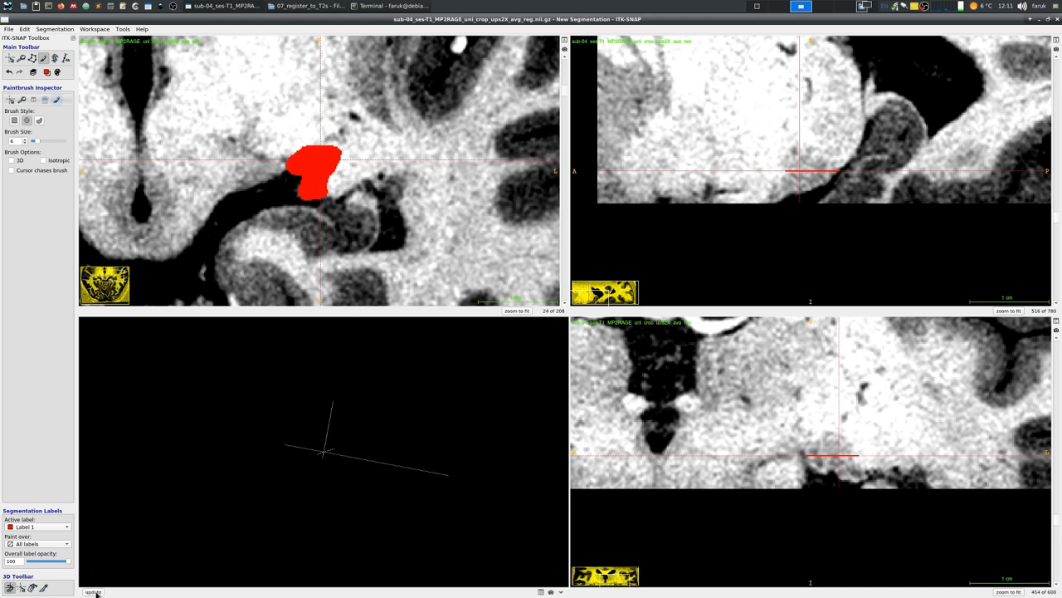
{"action": "mouse_move", "coordinate": [337, 492]}
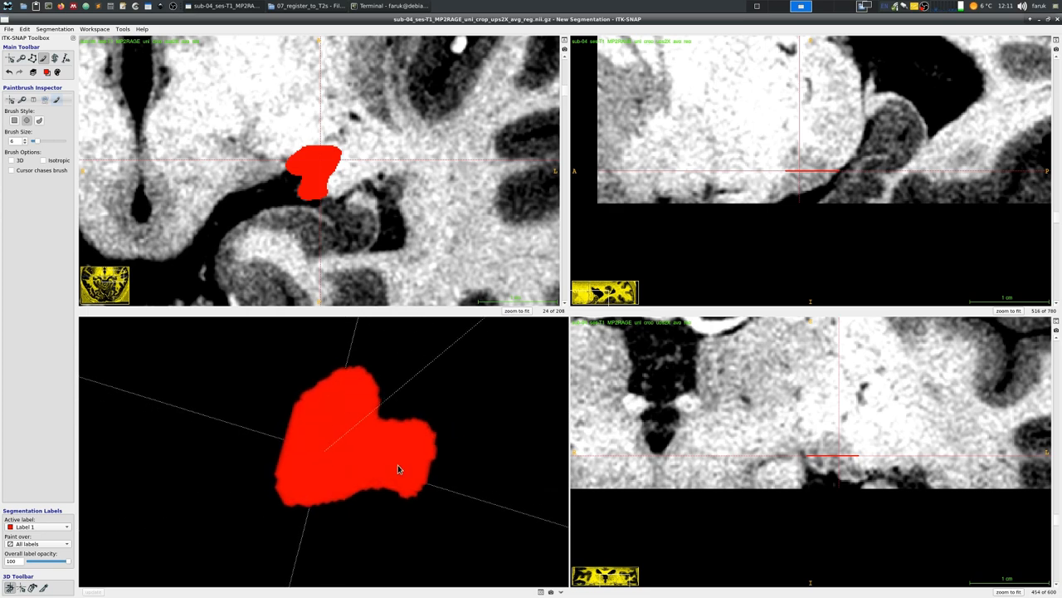
{"action": "left_click_drag", "start_coordinate": [399, 468], "coordinate": [261, 406]}
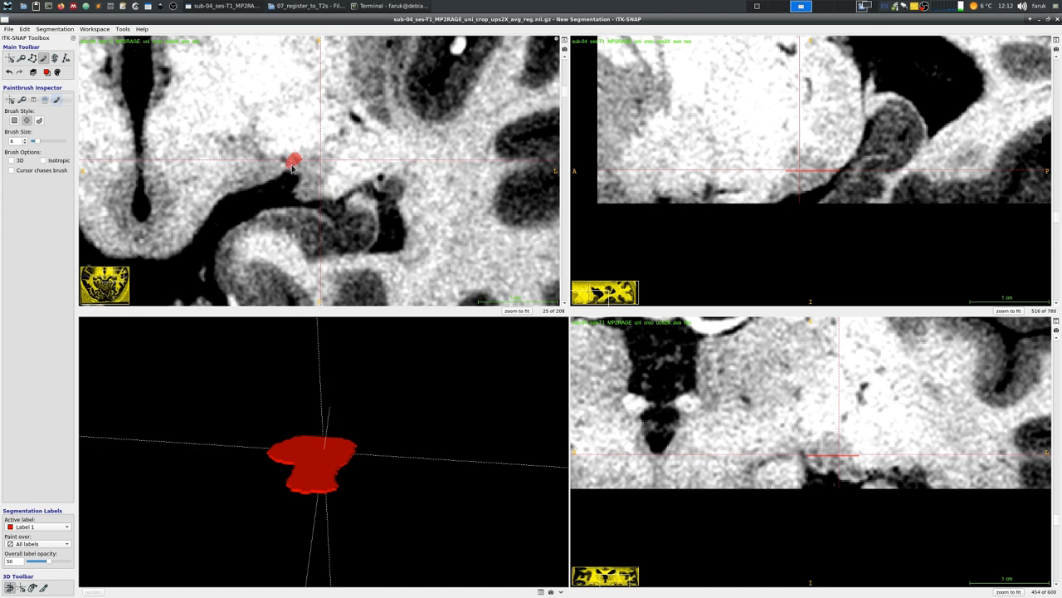
Step: Paint the nucleus solid on the next slice with the paintbrush
{"action": "left_click_drag", "start_coordinate": [292, 162], "coordinate": [322, 189]}
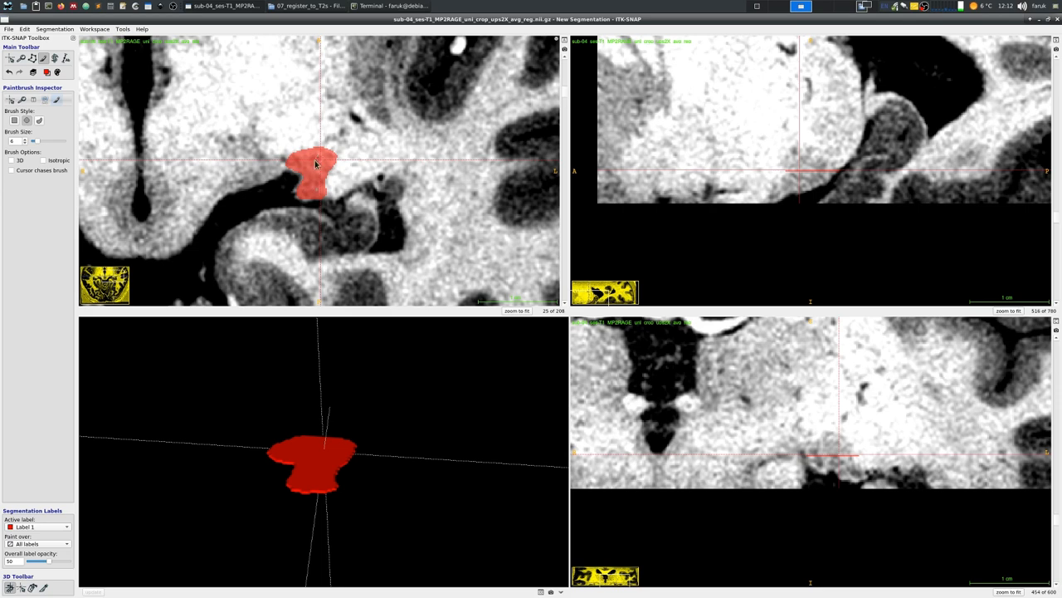
{"action": "left_click", "coordinate": [316, 163]}
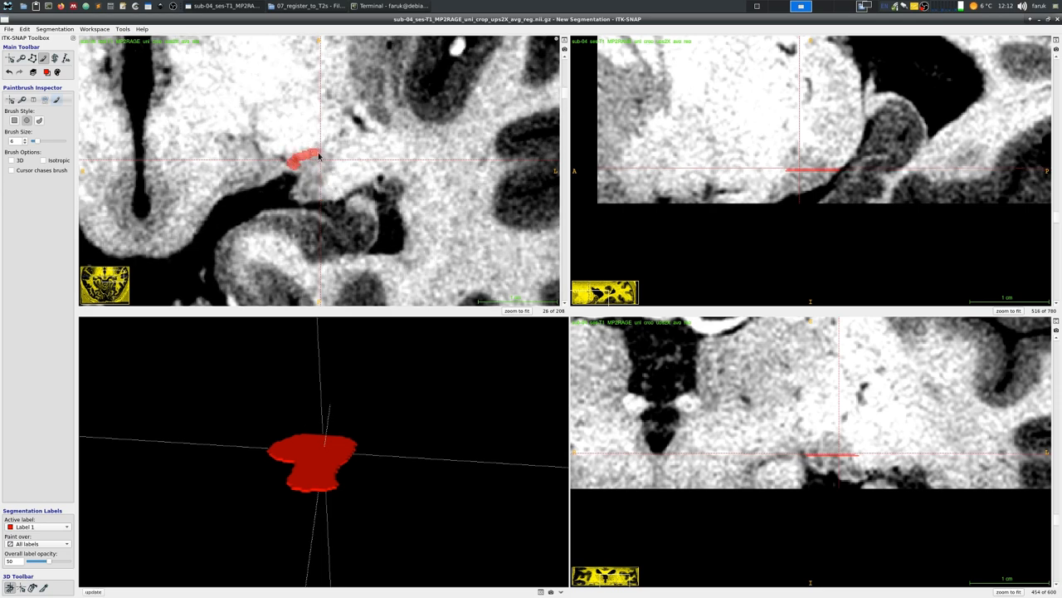
{"action": "left_click_drag", "start_coordinate": [315, 157], "coordinate": [305, 201]}
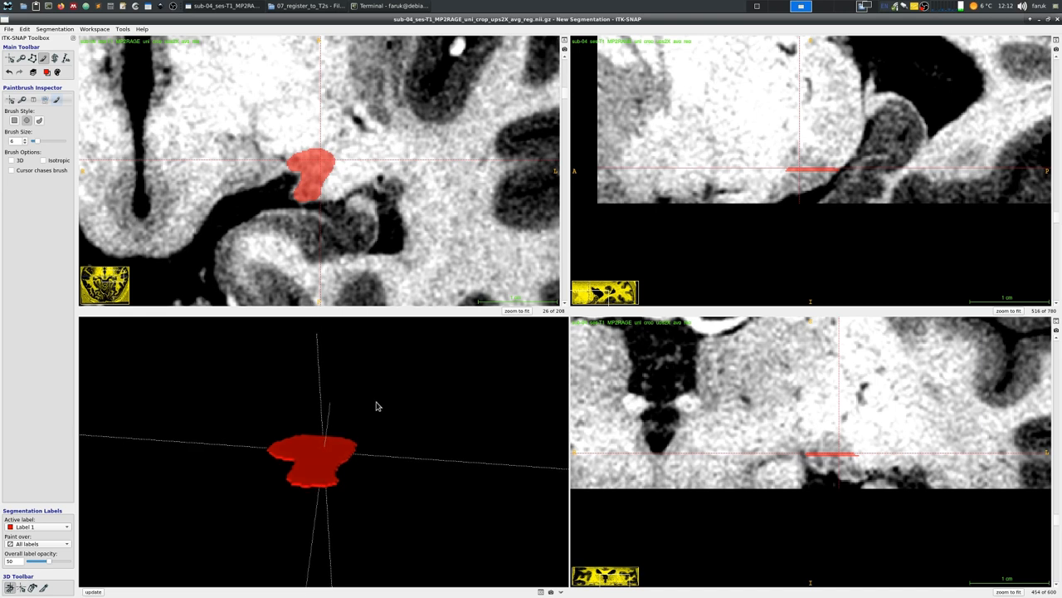
Step: Update the 3D view and orbit the label to inspect its rough shape
{"action": "left_click", "coordinate": [93, 591]}
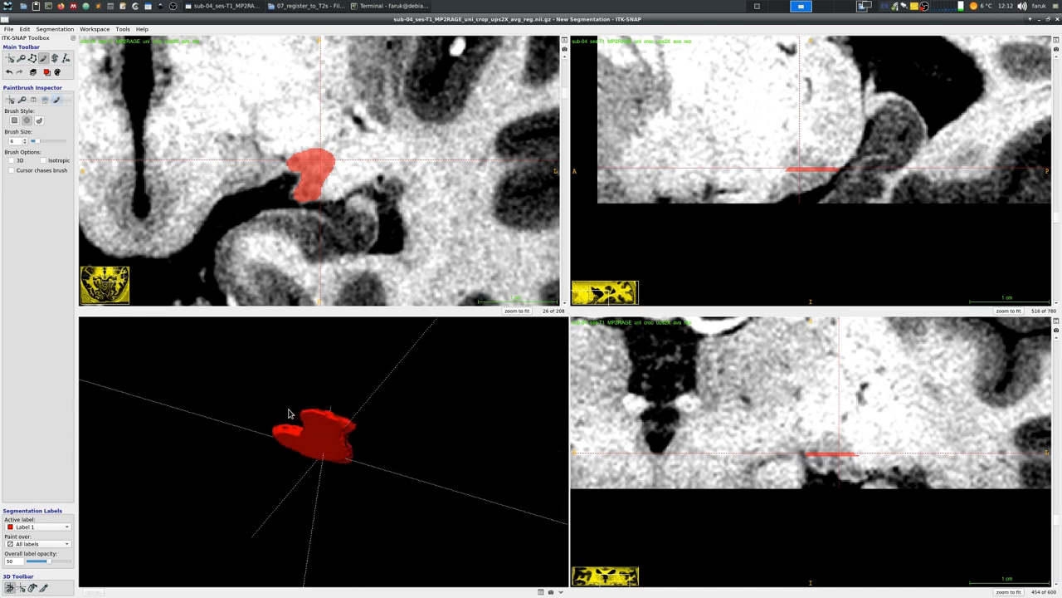
{"action": "left_click_drag", "start_coordinate": [291, 413], "coordinate": [369, 522]}
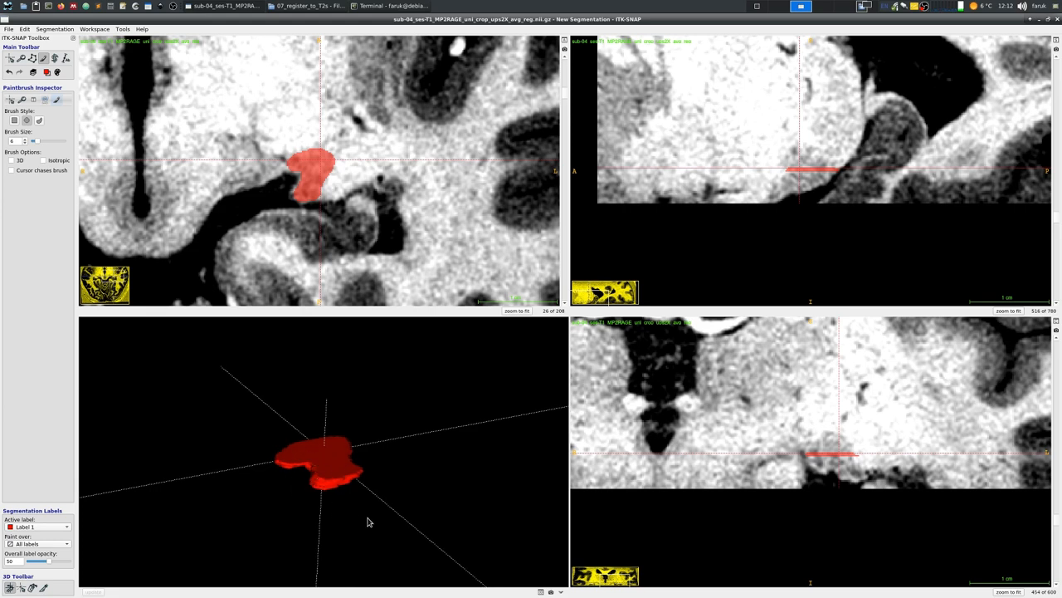
{"action": "left_click_drag", "start_coordinate": [368, 521], "coordinate": [465, 463]}
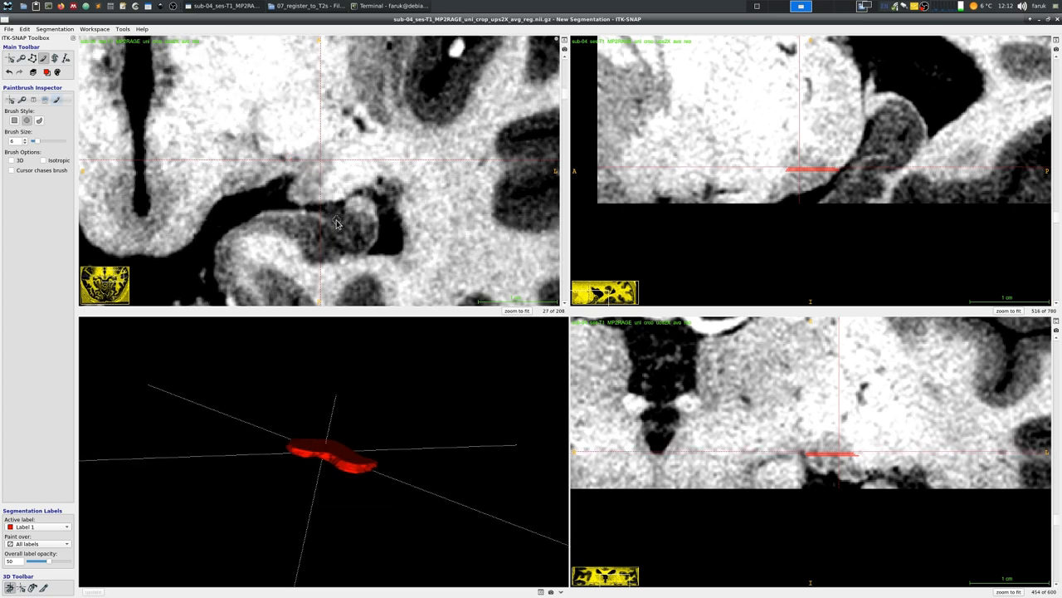
Step: Enable Continuous Update for the 3D render and trace the nucleus outline on another slice
{"action": "scroll", "scroll_direction": "down", "scroll_amount": 3}
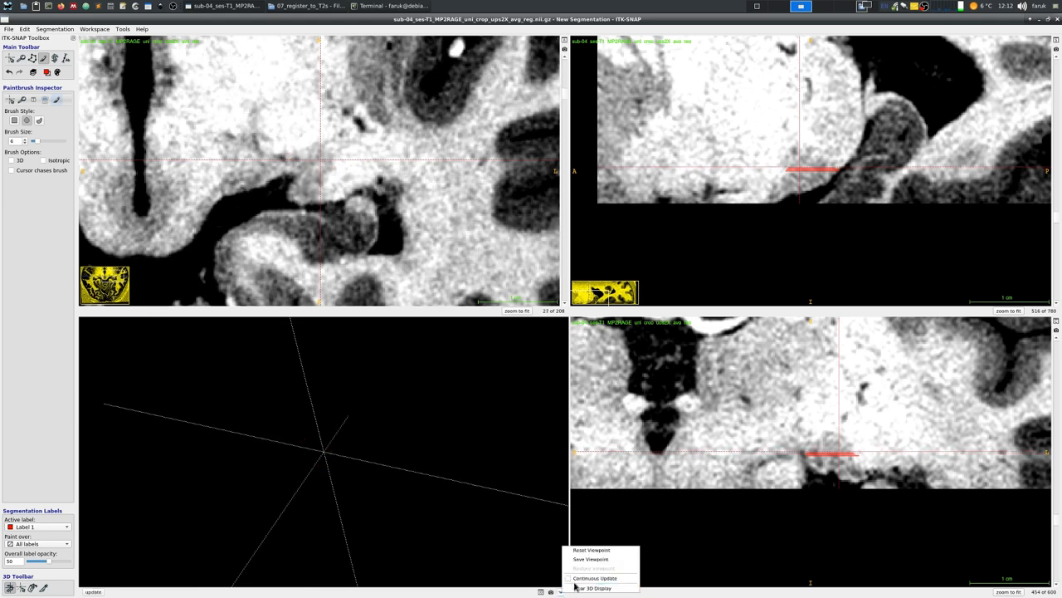
{"action": "mouse_move", "coordinate": [594, 577]}
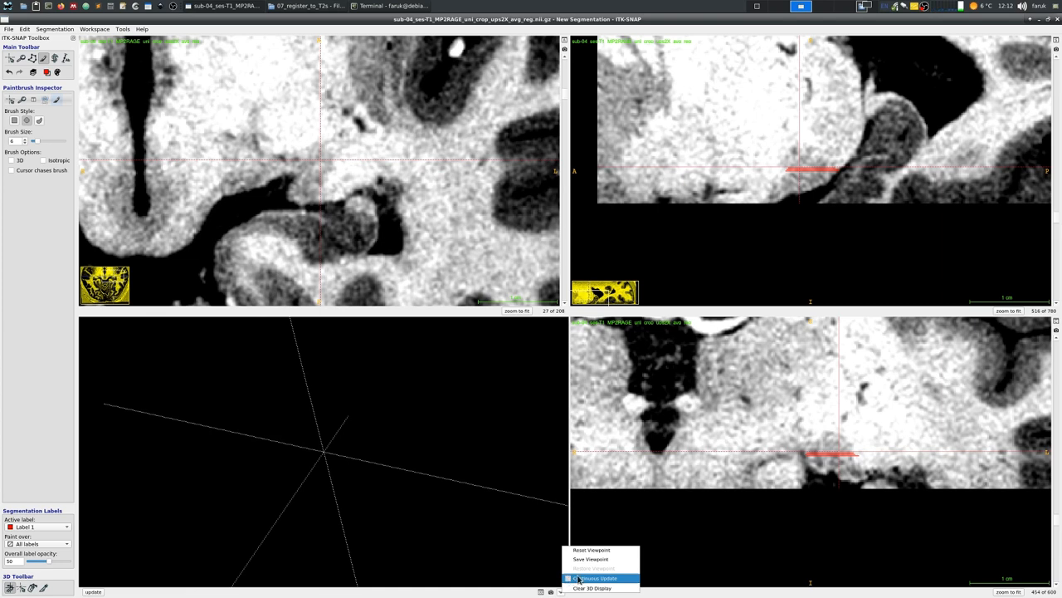
{"action": "left_click", "coordinate": [598, 578]}
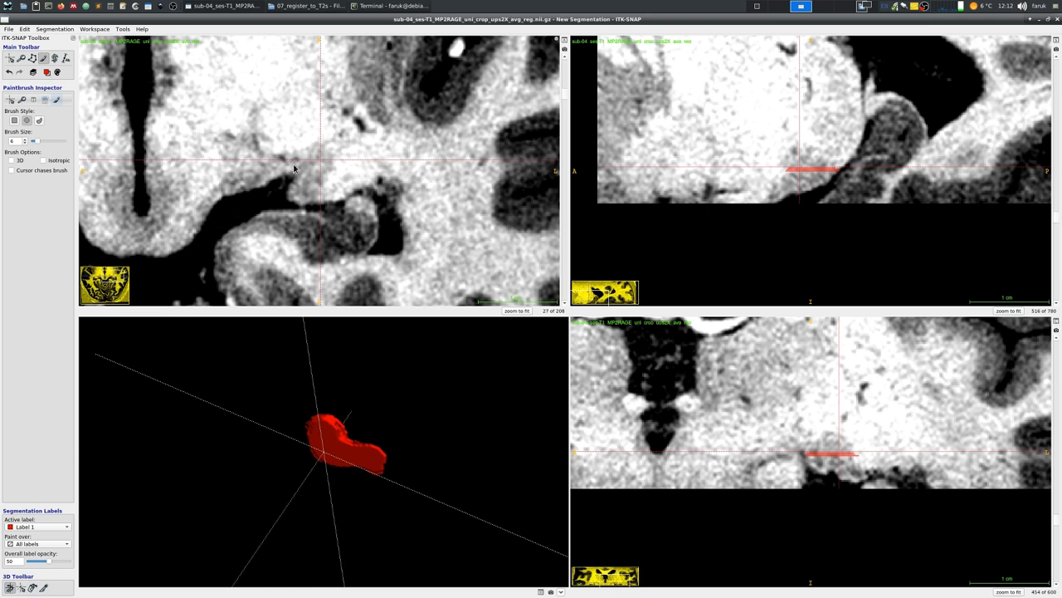
{"action": "left_click_drag", "start_coordinate": [285, 166], "coordinate": [324, 153]}
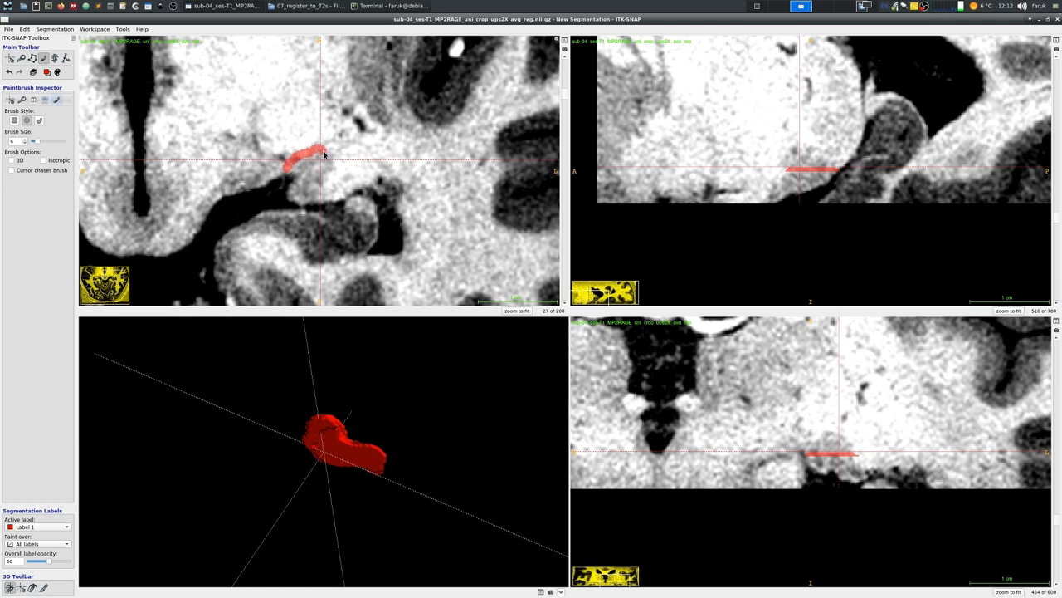
{"action": "left_click_drag", "start_coordinate": [323, 153], "coordinate": [296, 196]}
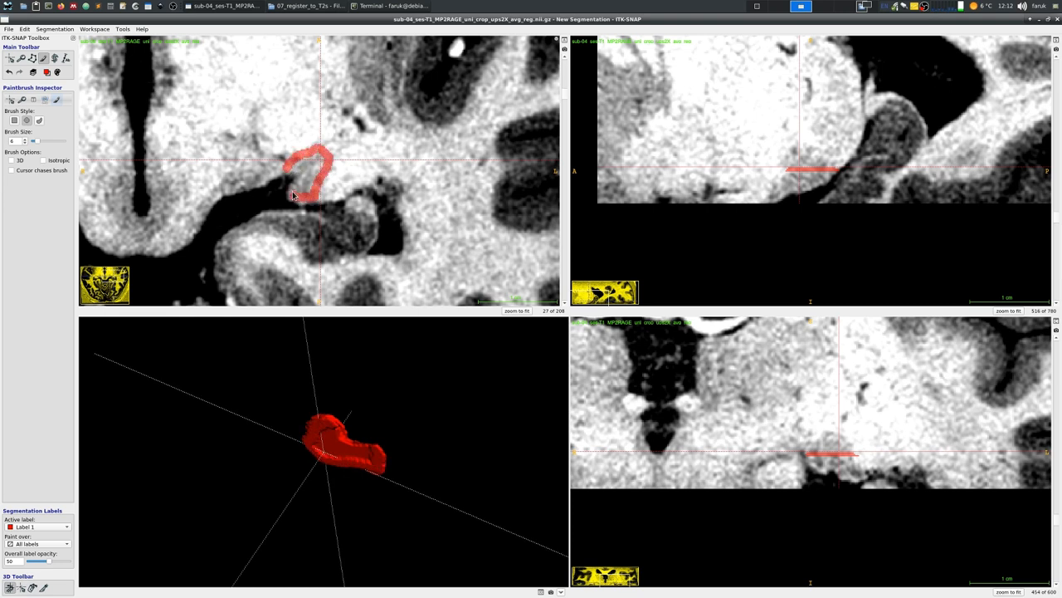
{"action": "left_click", "coordinate": [305, 190]}
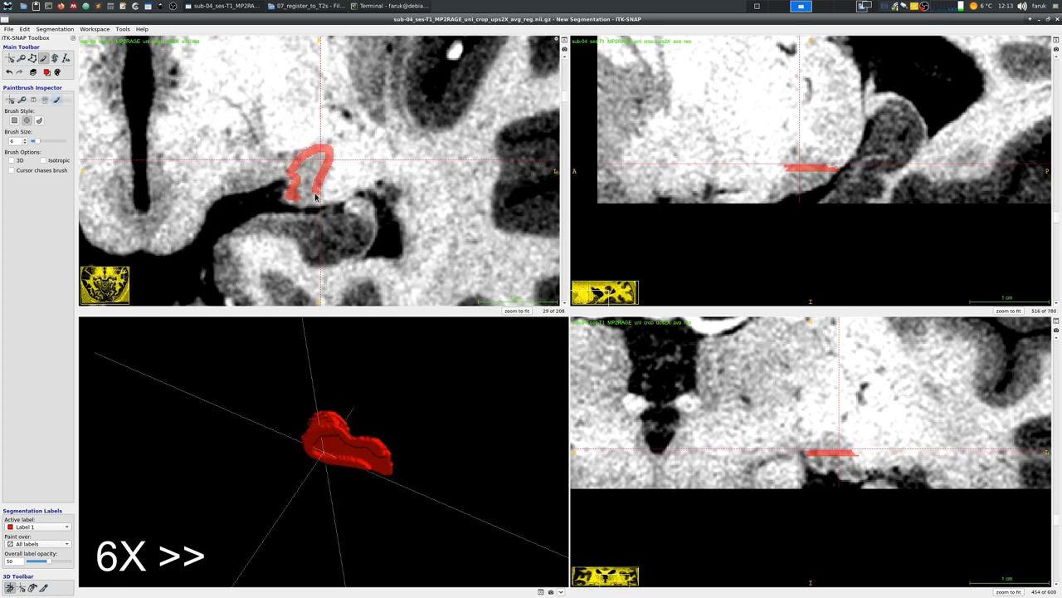
Step: Step through neighbouring slices adding paint to the nucleus in the other views, rounding out the 3D blob
{"action": "scroll", "scroll_direction": "up", "scroll_amount": 3}
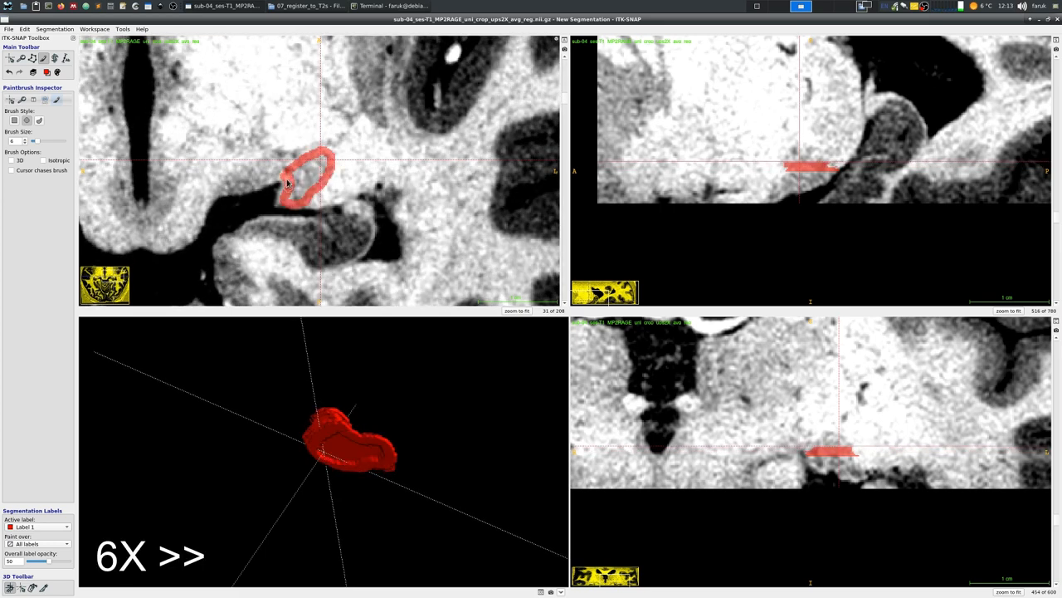
{"action": "scroll", "scroll_direction": "up", "scroll_amount": 3}
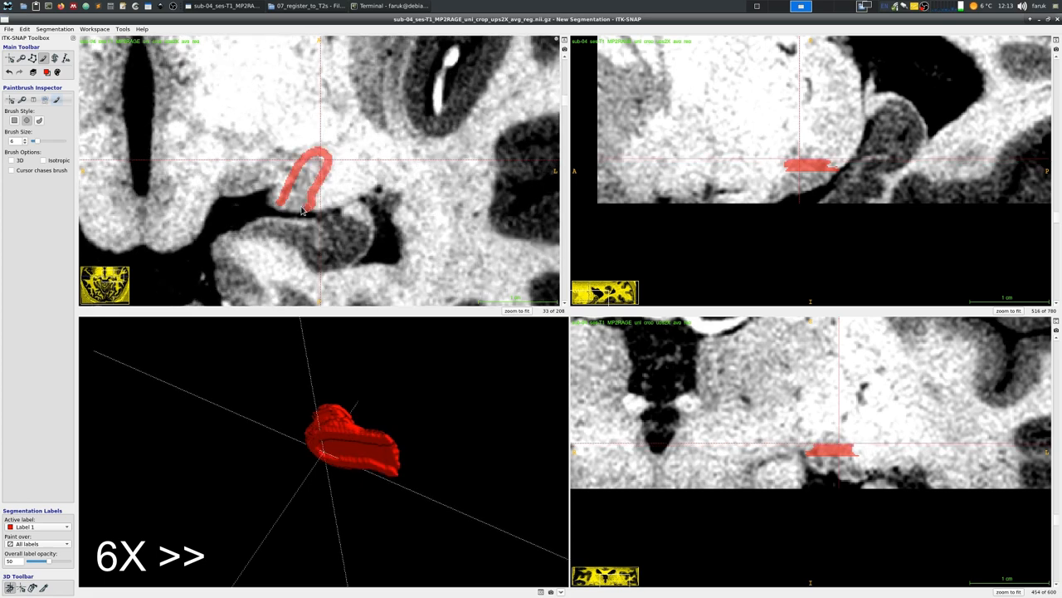
{"action": "scroll", "scroll_direction": "down", "scroll_amount": 3}
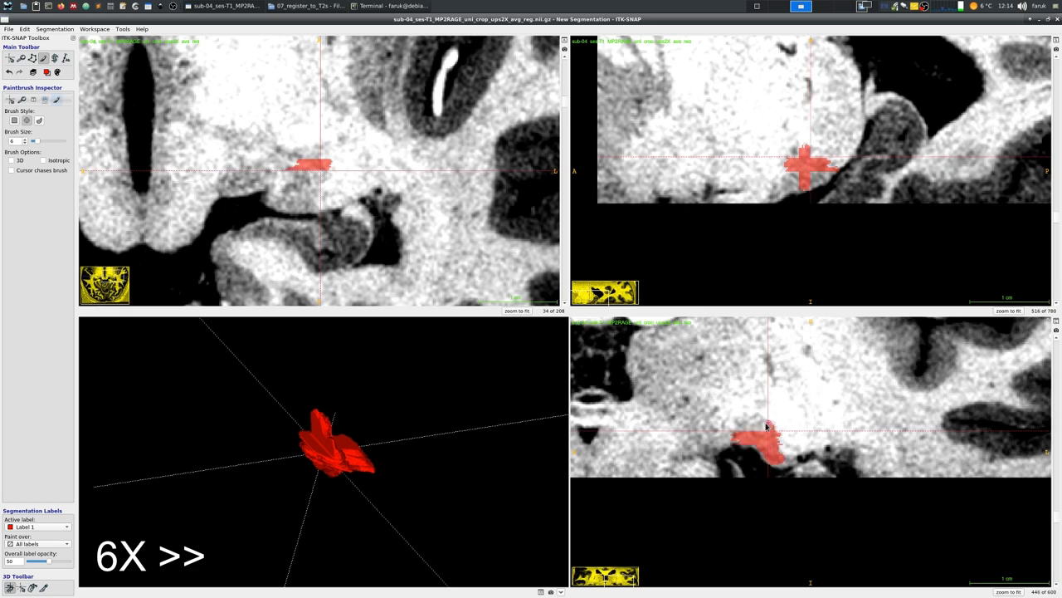
{"action": "left_click", "coordinate": [757, 424]}
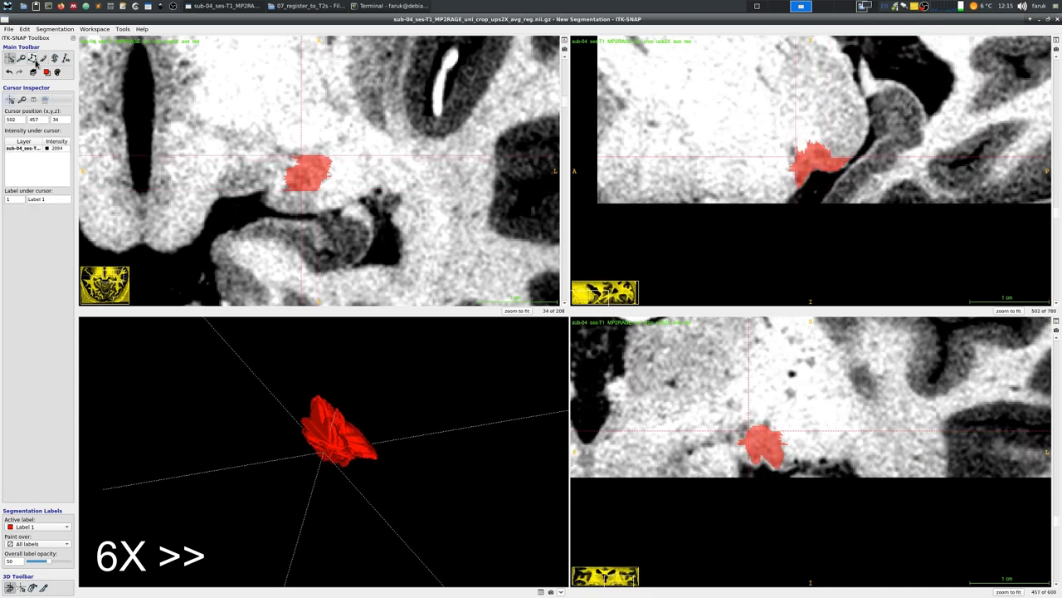
{"action": "left_click", "coordinate": [20, 57]}
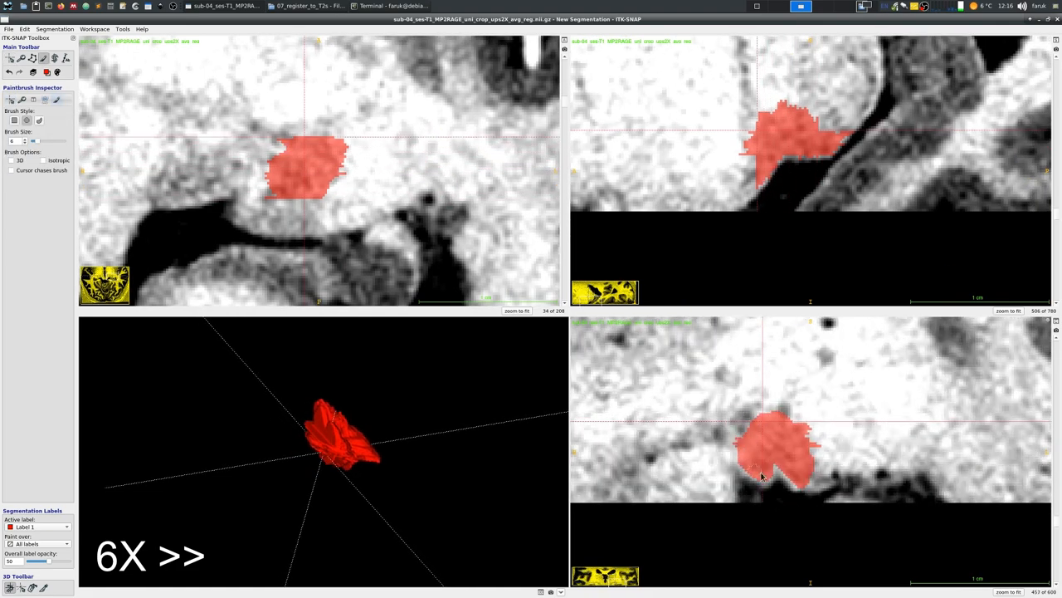
{"action": "left_click", "coordinate": [771, 453]}
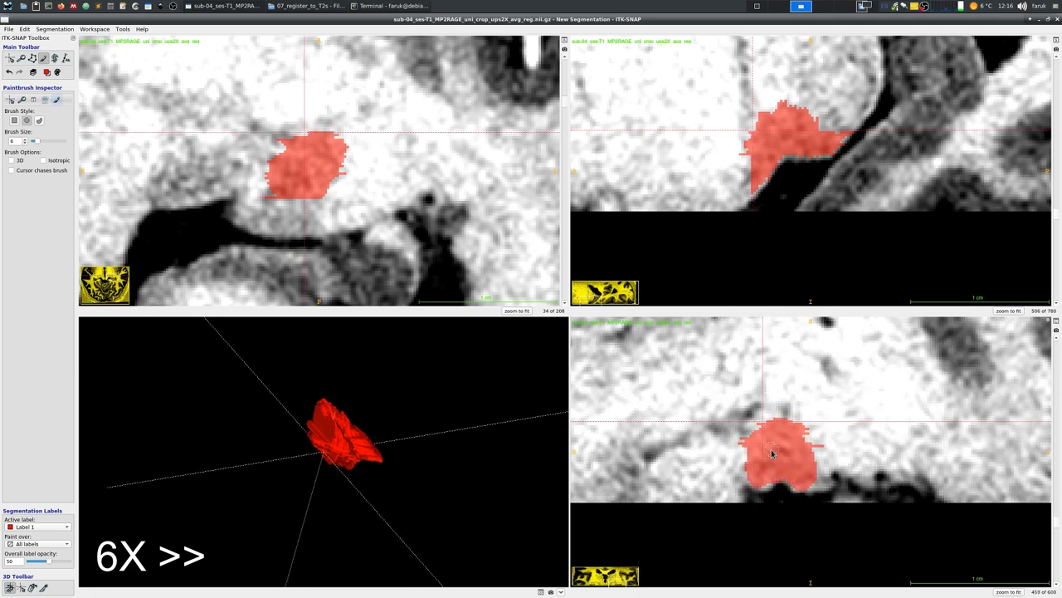
{"action": "left_click", "coordinate": [770, 123]}
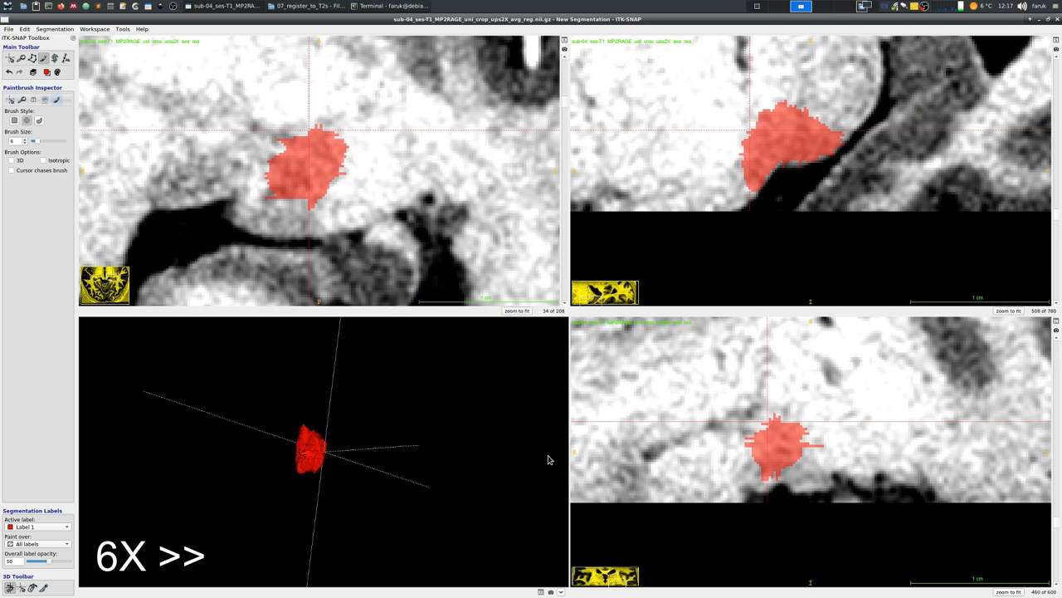
{"action": "scroll", "scroll_direction": "down", "scroll_amount": 3}
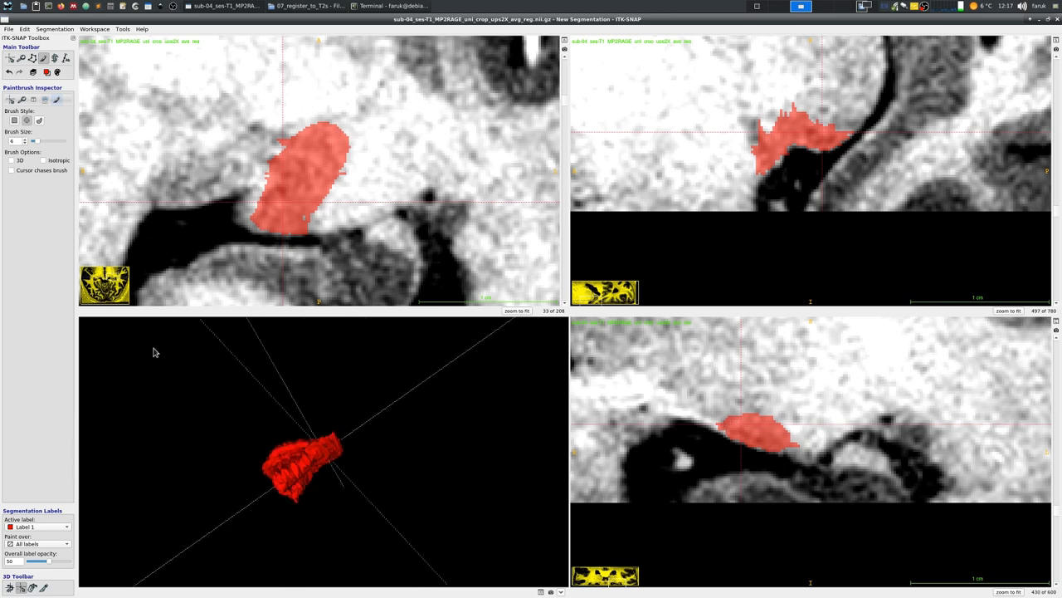
{"action": "left_click", "coordinate": [123, 30]}
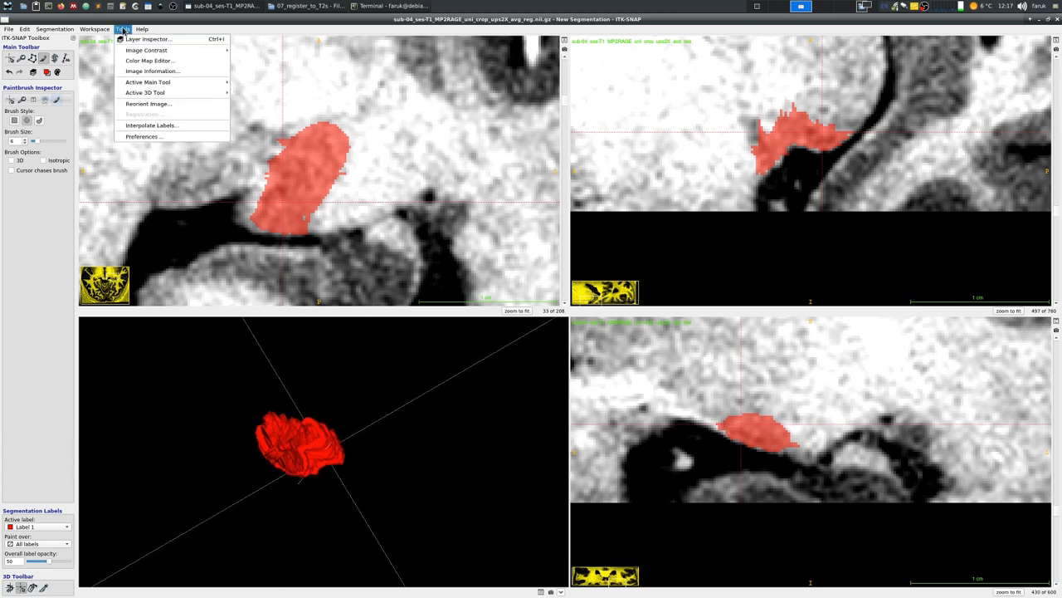
Step: Enable Gaussian image smoothing in the 3D Rendering preferences and confirm
{"action": "left_click", "coordinate": [141, 136]}
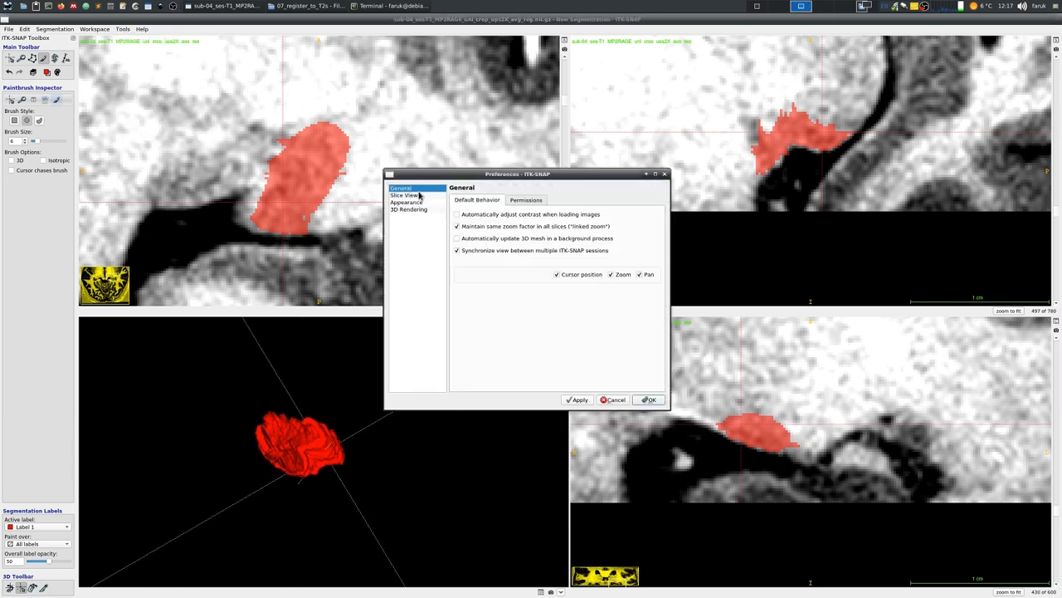
{"action": "left_click", "coordinate": [409, 209]}
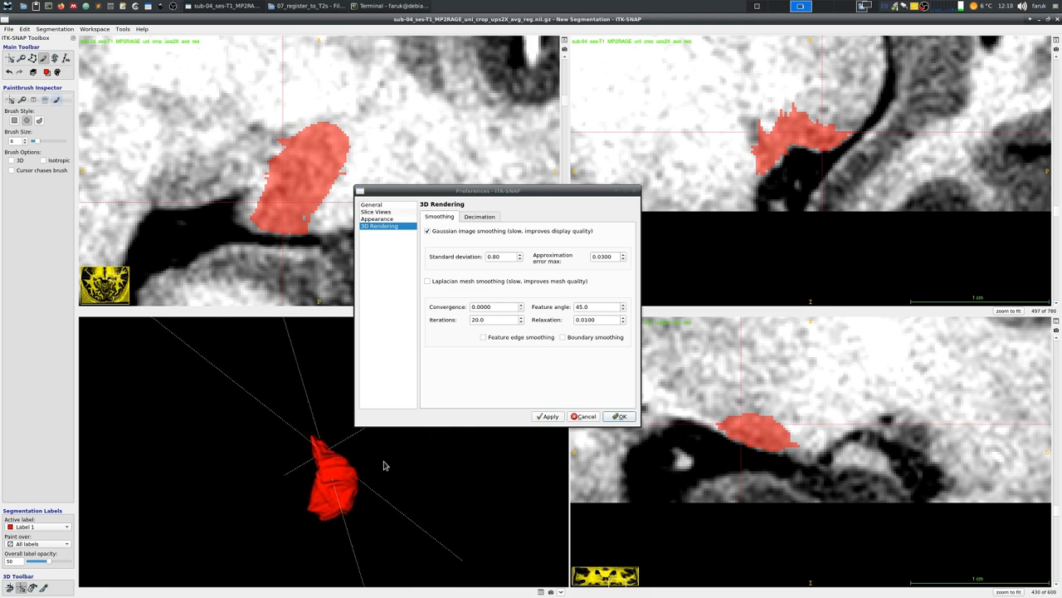
{"action": "left_click", "coordinate": [620, 415]}
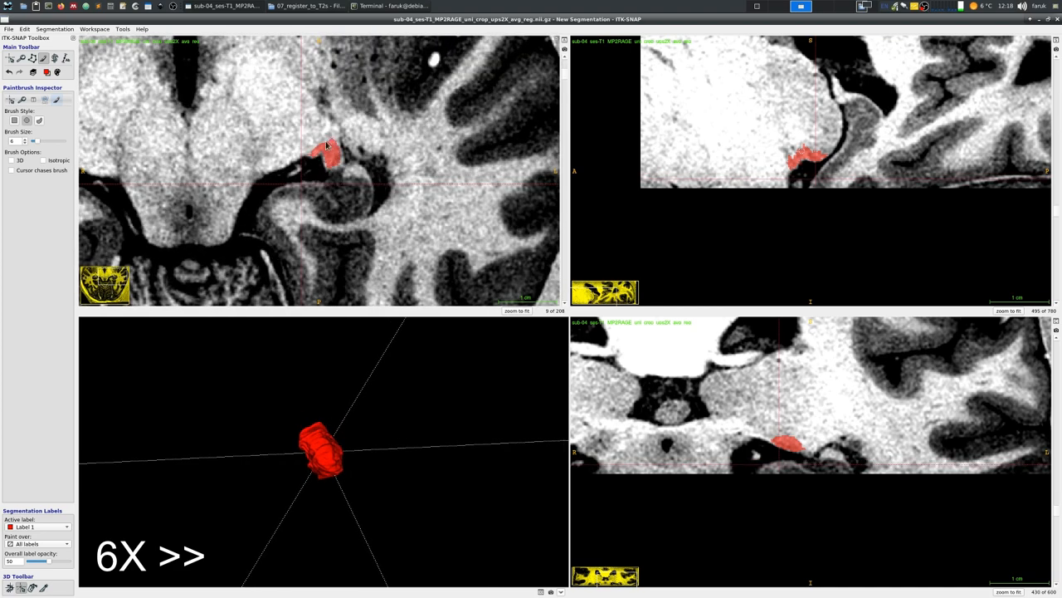
Step: Zoom out to the full-brain view and begin saving the segmentation image from the Segmentation menu
{"action": "scroll", "scroll_direction": "up", "scroll_amount": 3}
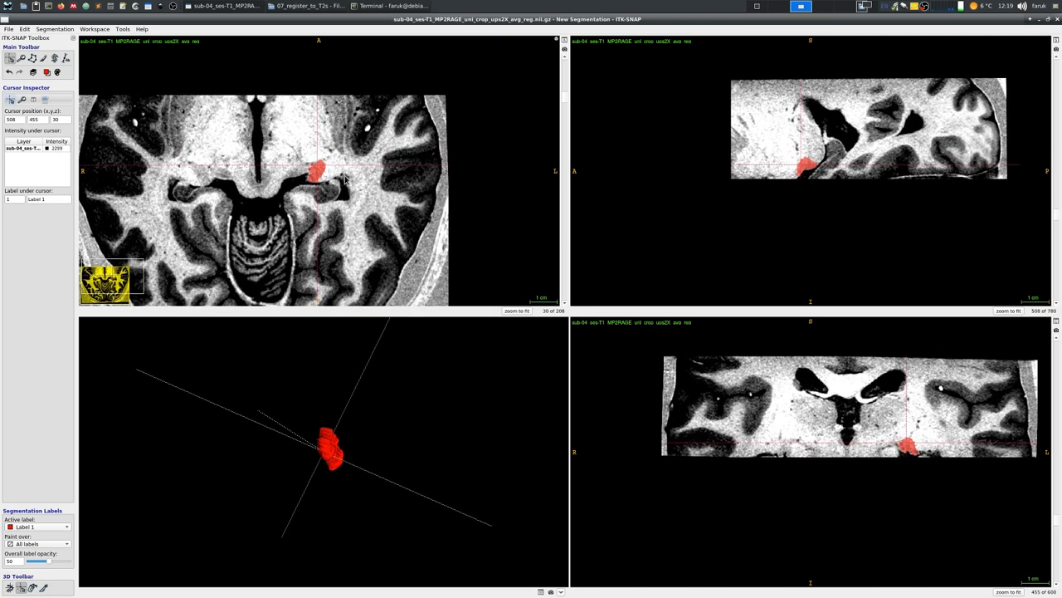
{"action": "left_click", "coordinate": [53, 30]}
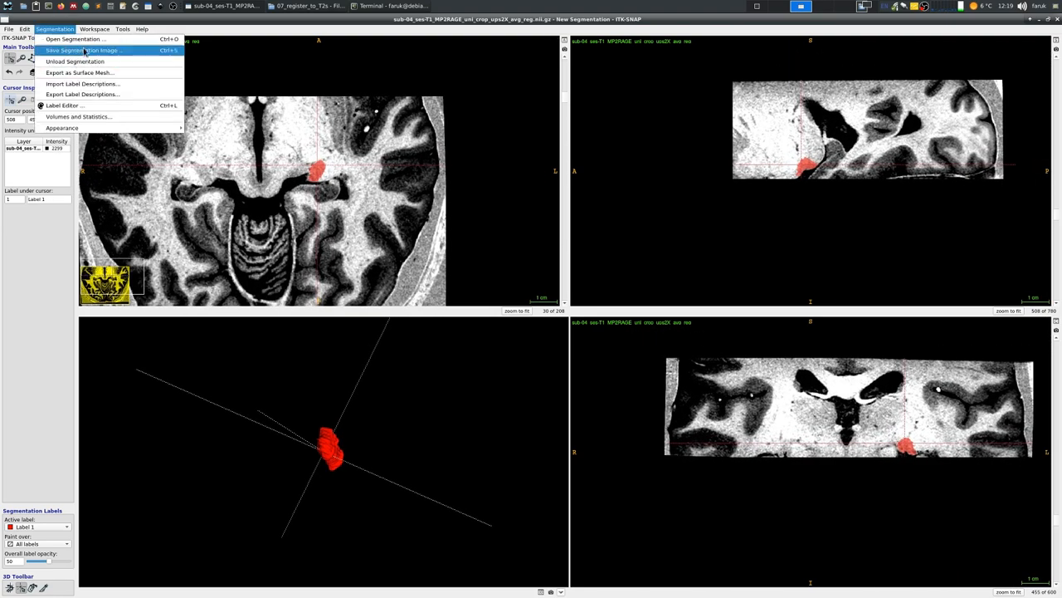